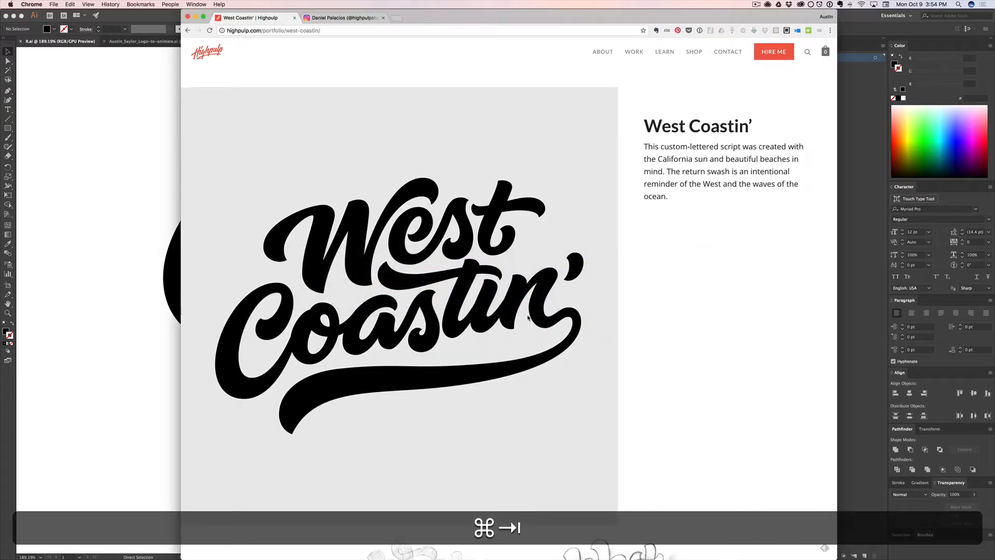
- Glance through the browser page, then return to the R.ai script-letter artwork in Illustrator
key("cmd+tab")
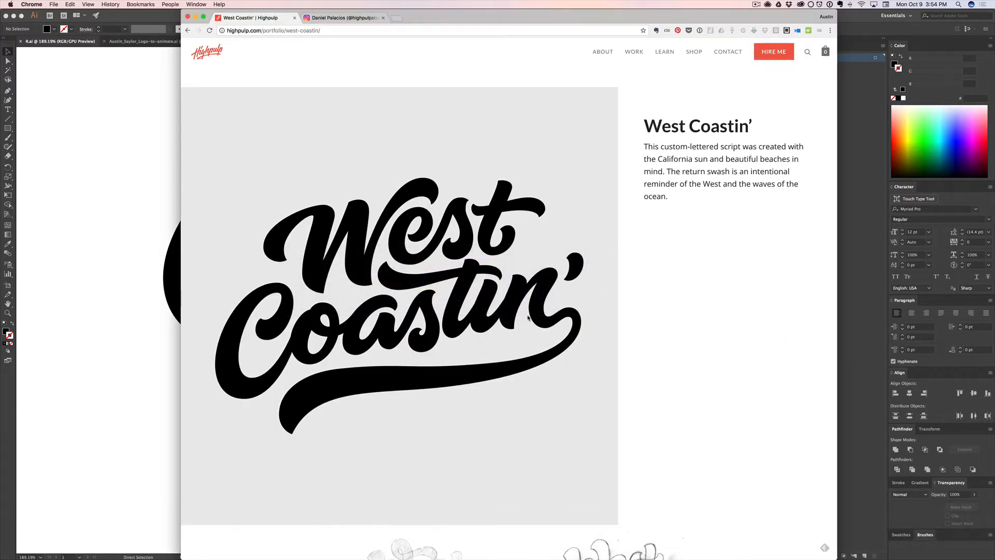
scroll("down", 3)
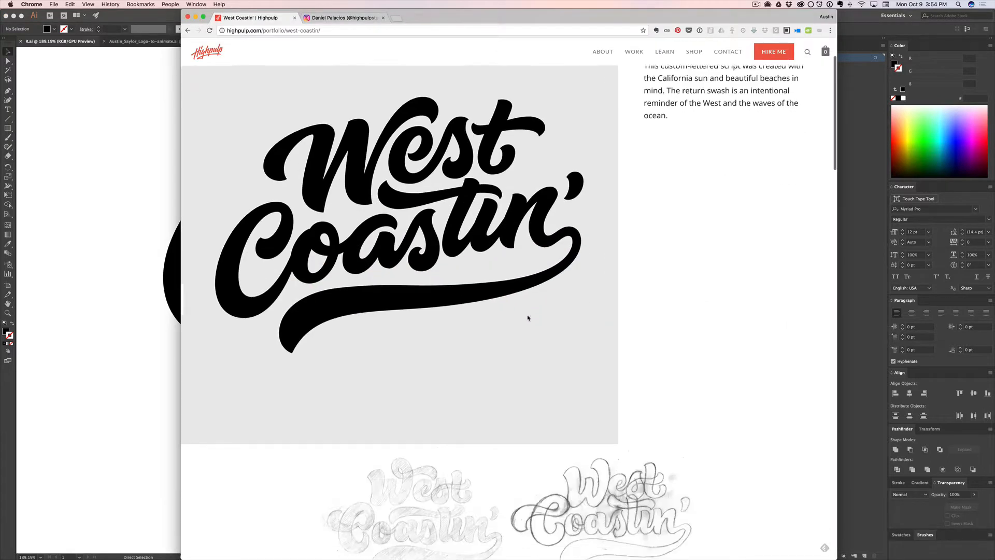
scroll("down", 3)
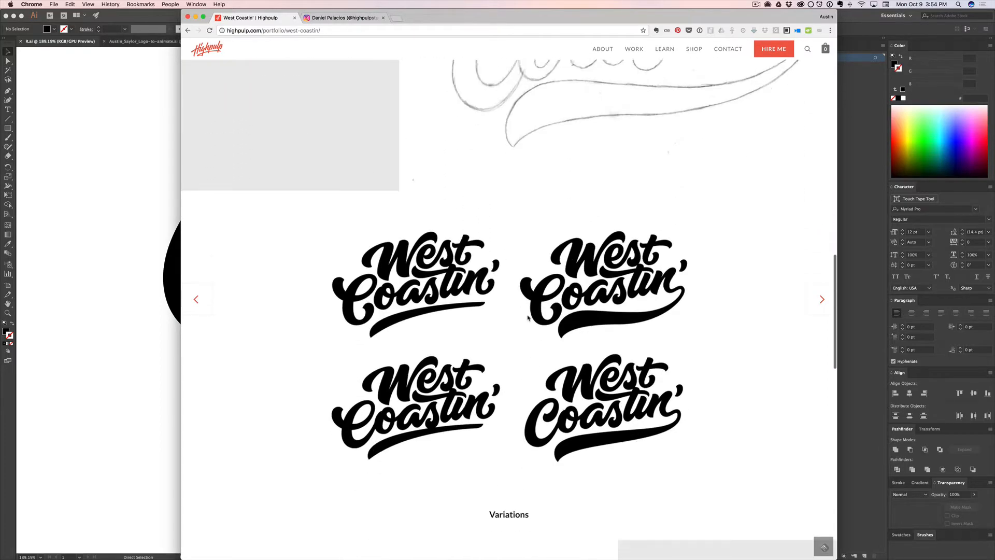
scroll("down", 3)
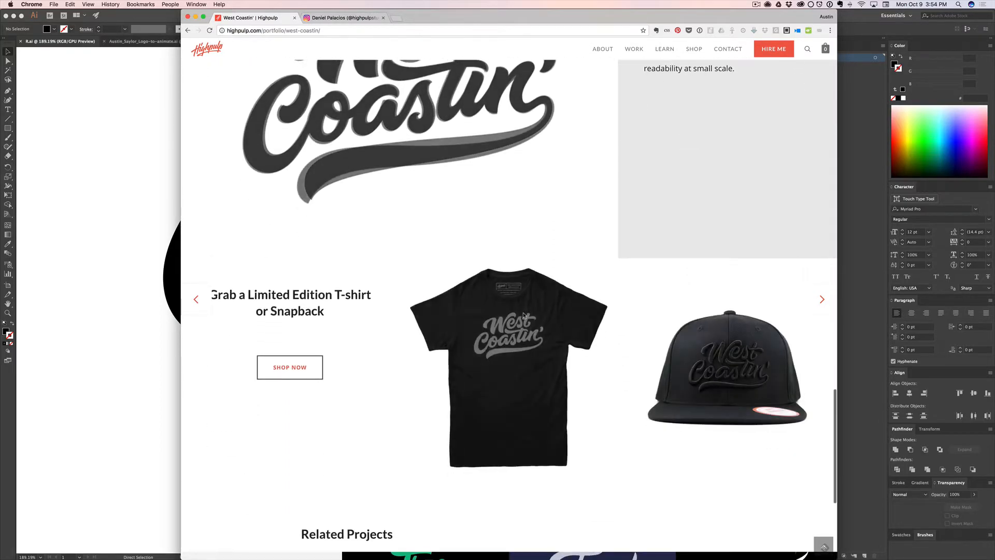
scroll("up", 3)
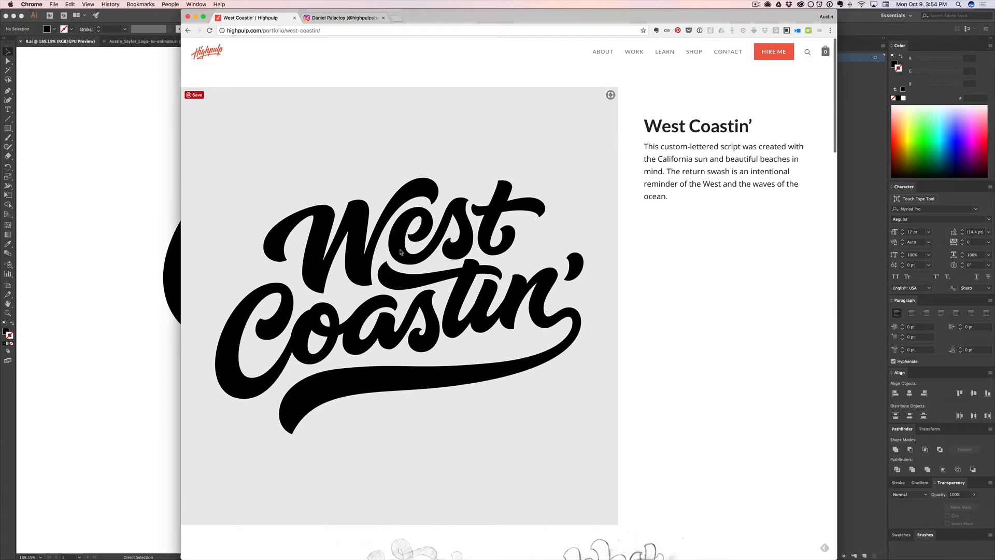
left_click(345, 17)
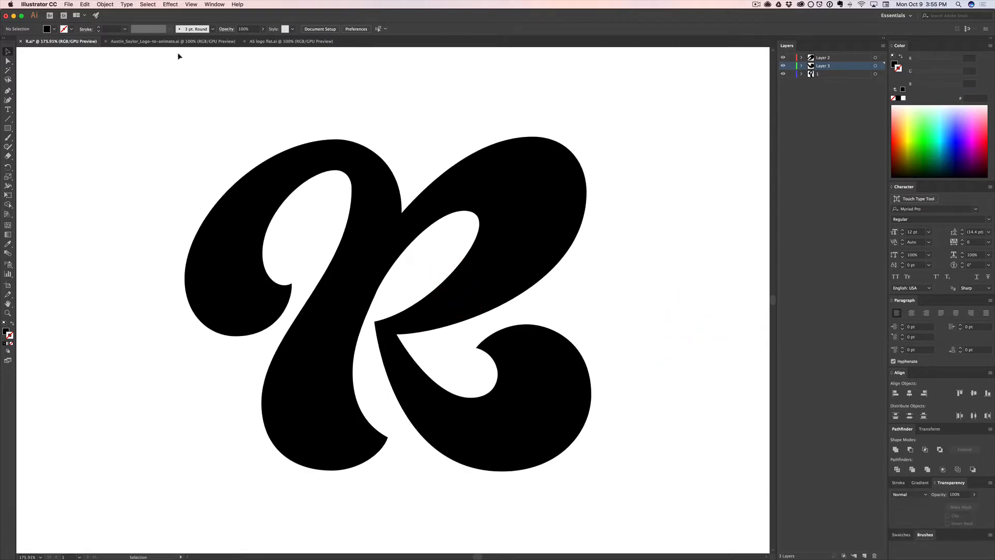
- Switch to the AS logo flat document and select the whole Austin Saylor lettering group
left_click(171, 41)
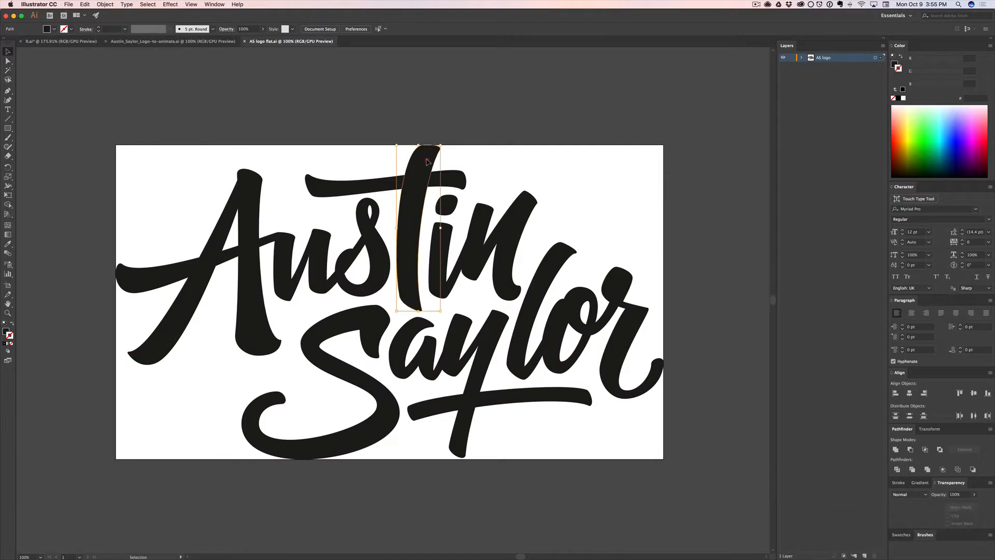
key("cmd+z")
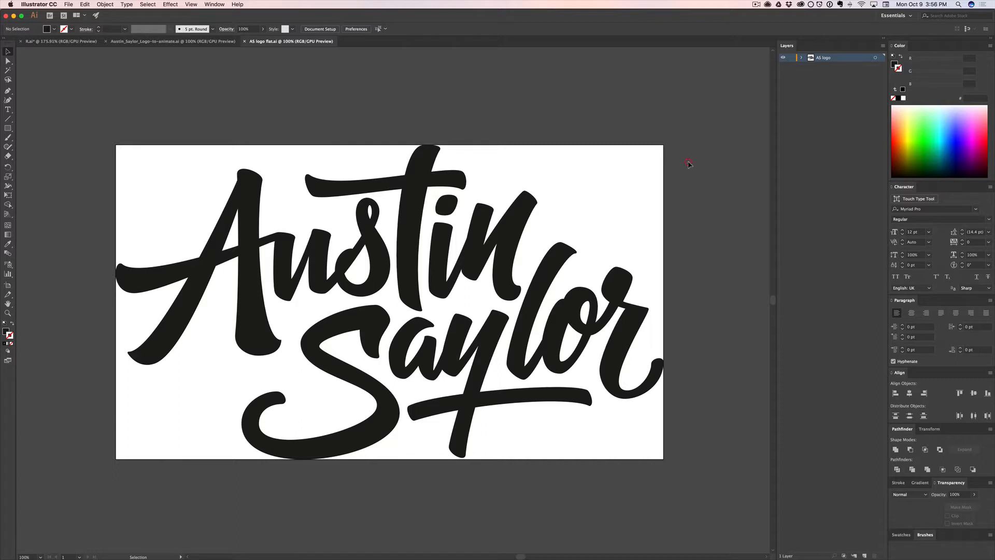
key("cmd+a")
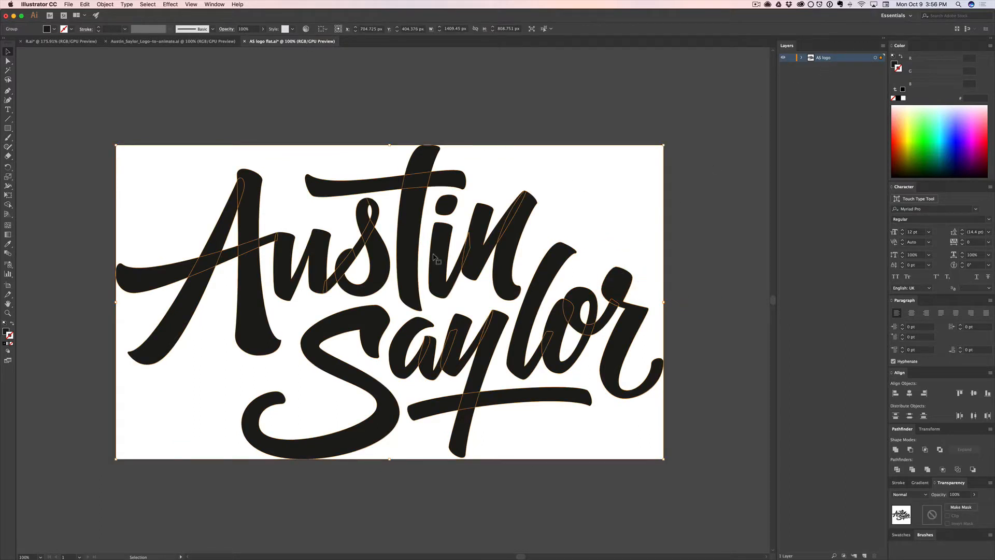
- Ungroup the lettering and release every piece to its own top-level layer, Layers 2 through 23
right_click(435, 258)
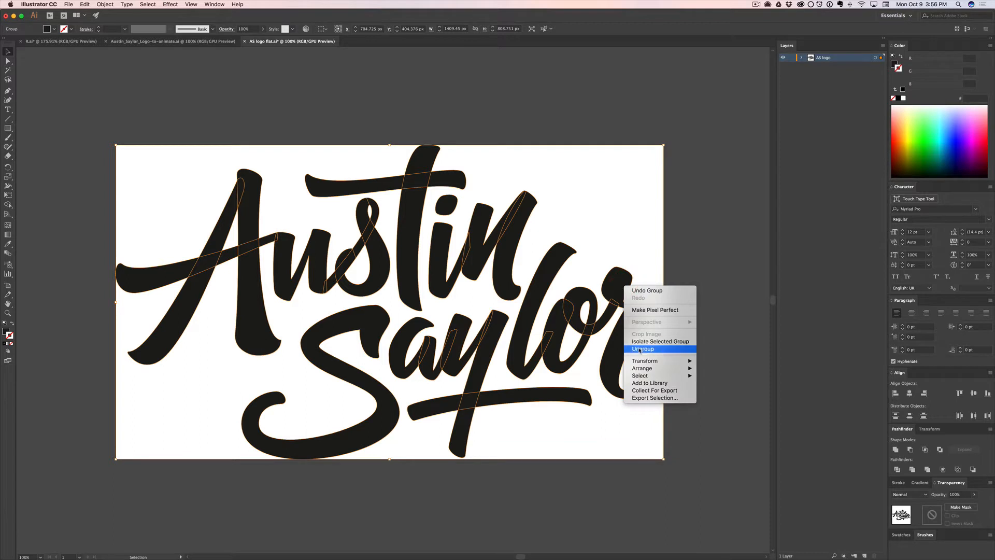
left_click(642, 349)
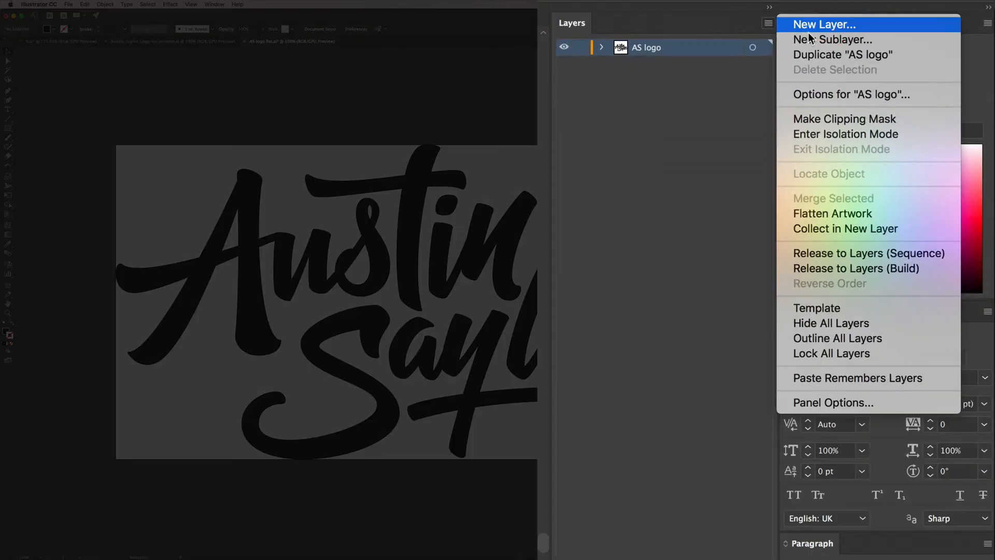
mouse_move(869, 253)
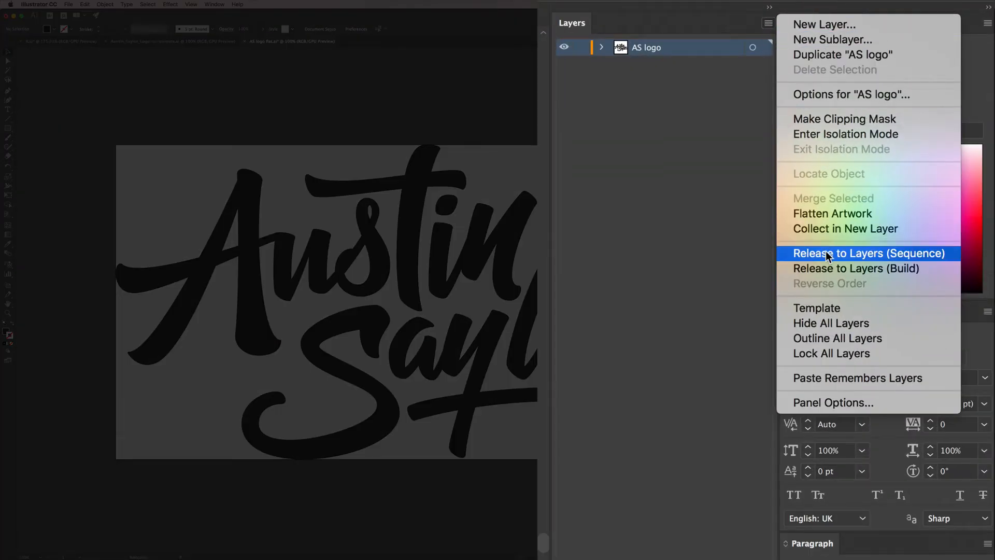
left_click(869, 253)
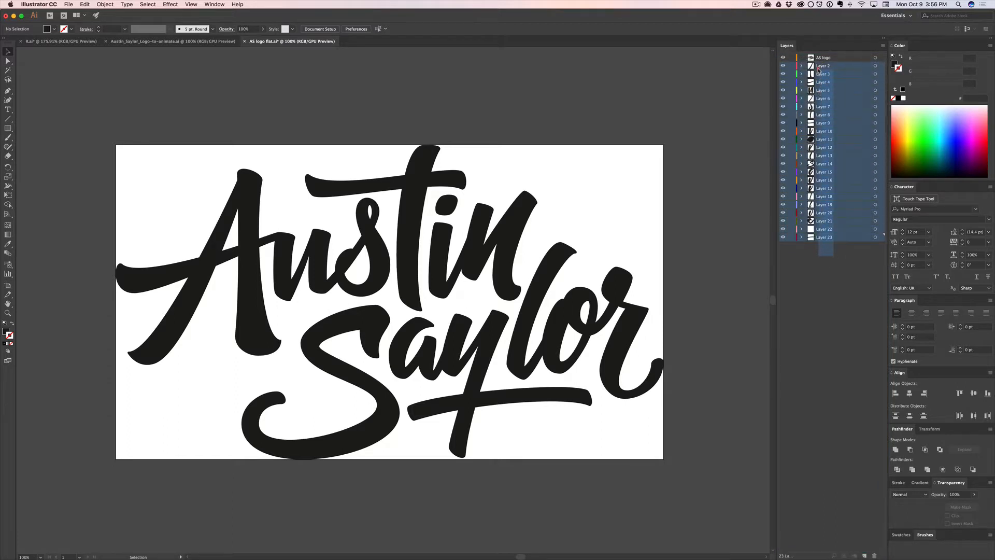
left_click(823, 57)
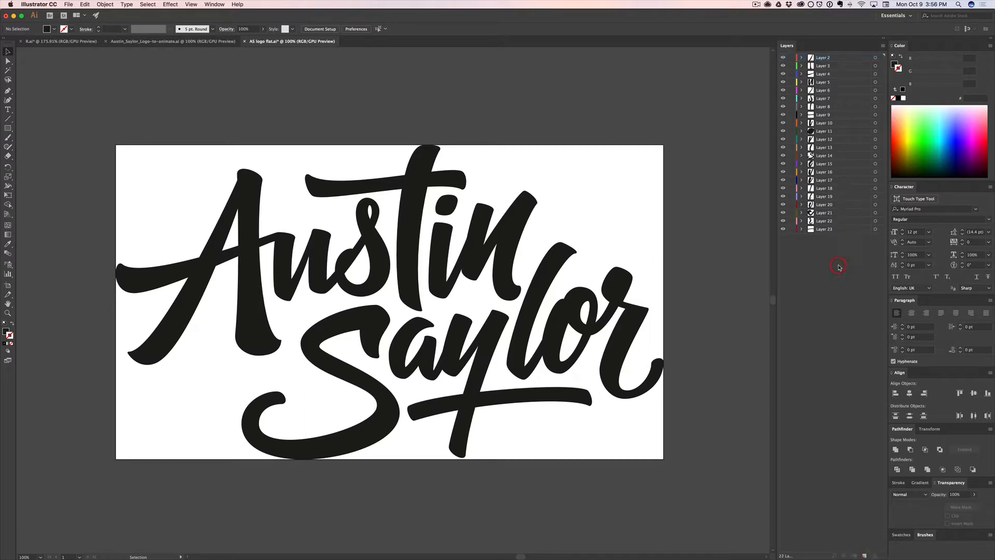
left_click(783, 74)
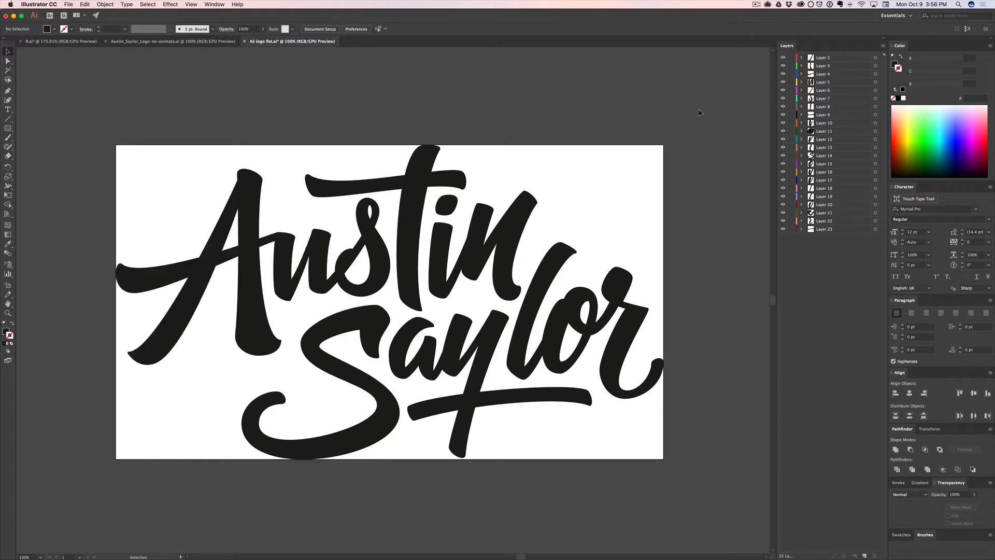
mouse_move(590, 112)
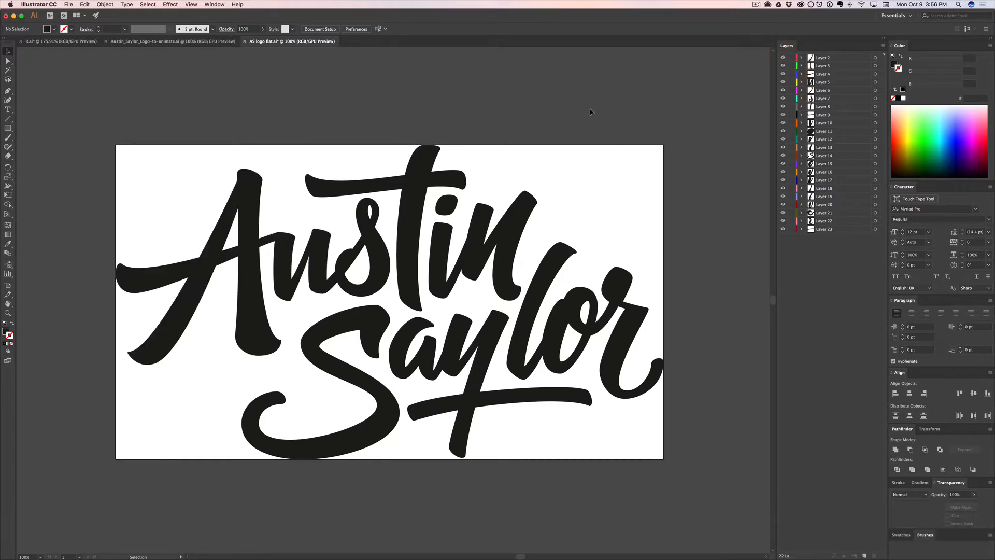
- Rename Layer 2 and Layer 3 in the Layers panel to A and A 2
left_click(823, 57)
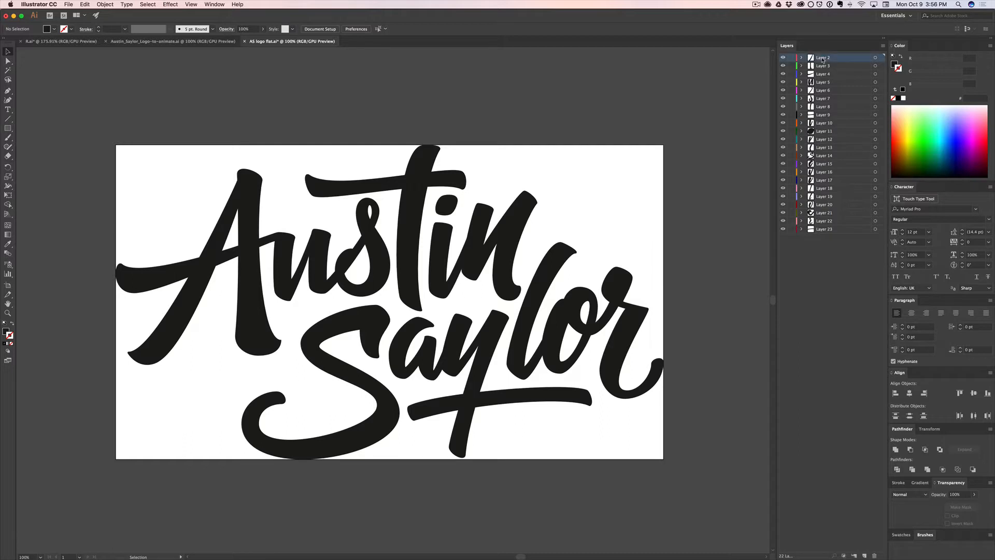
left_click(823, 73)
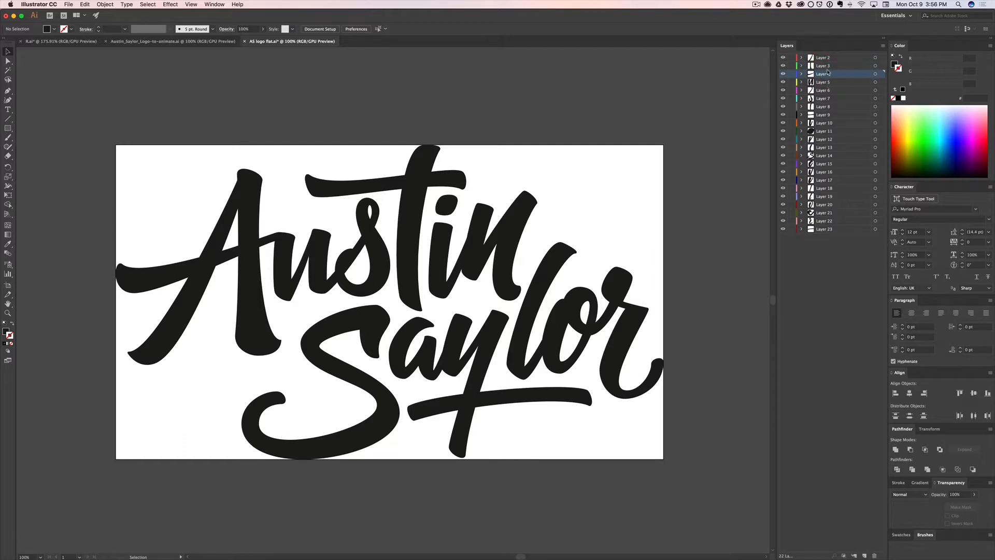
double_click(824, 57)
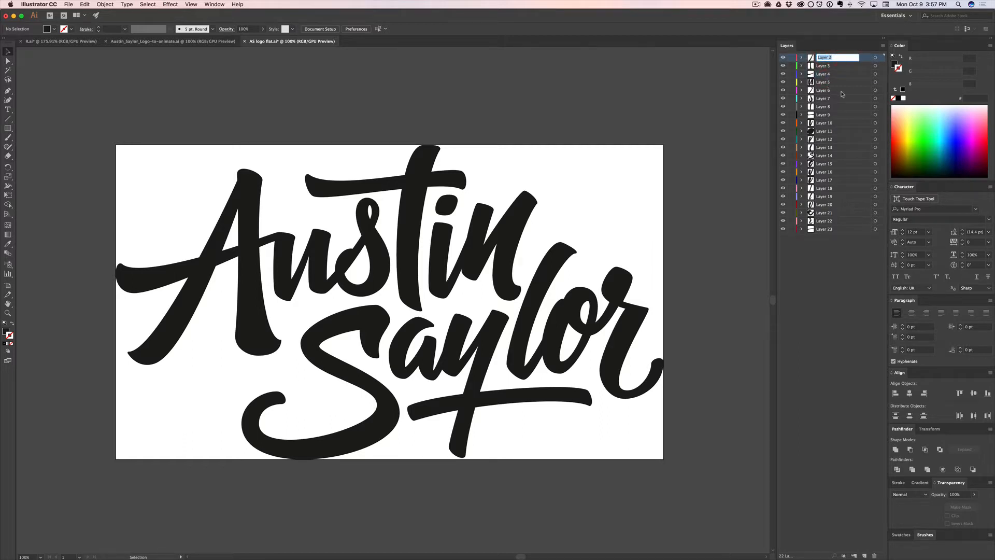
type("A")
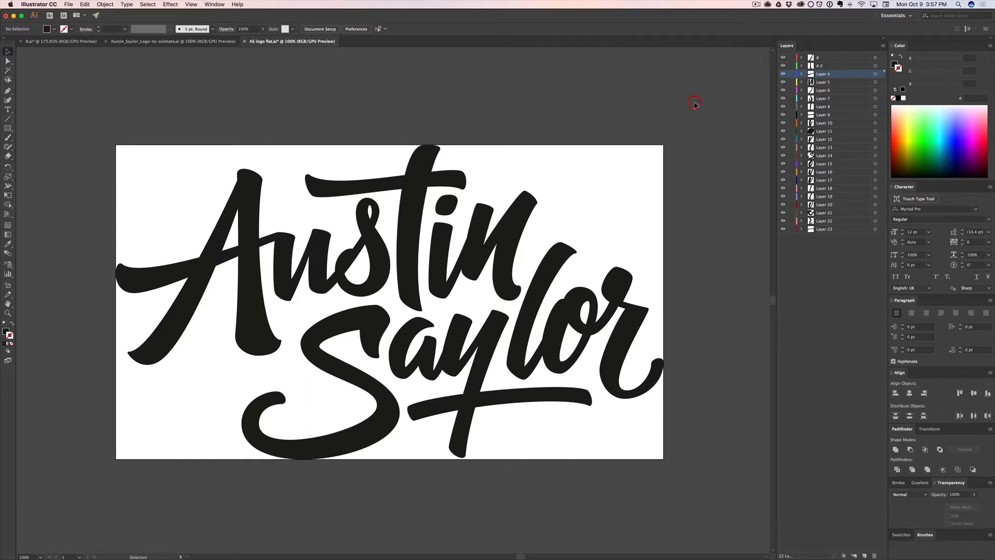
left_click(823, 106)
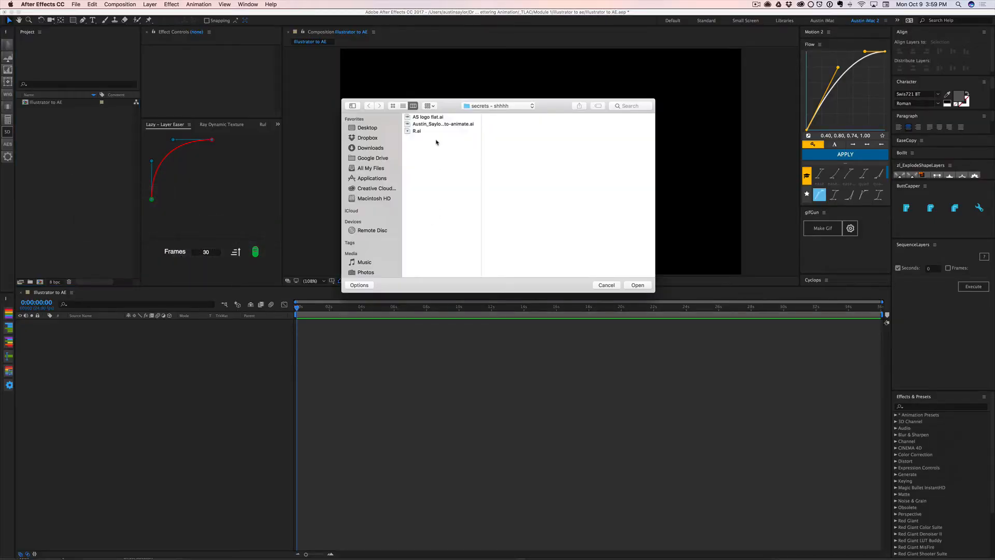
- Import the AS logo flat file into After Effects as a composition with layers A, A 2 and Layers 4–23
left_click(636, 284)
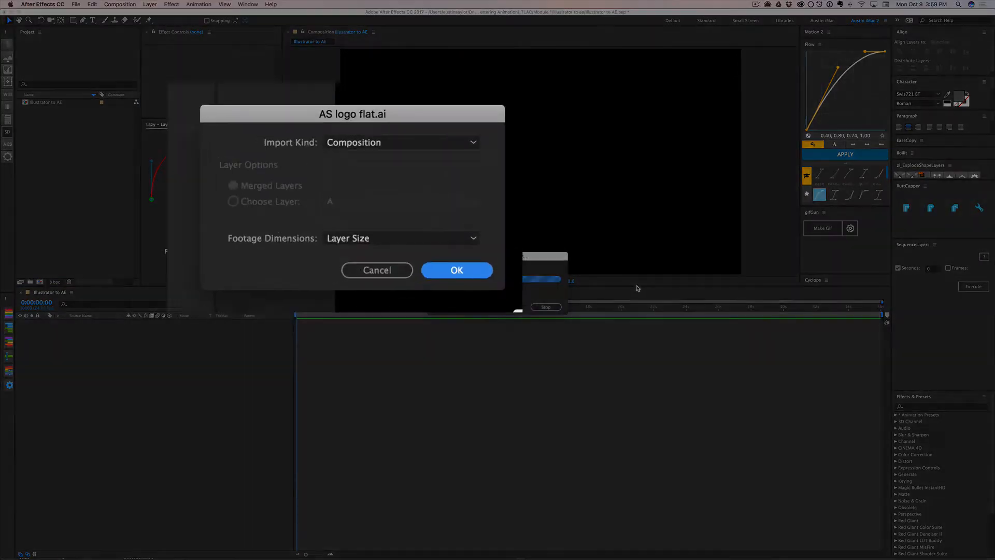
left_click(403, 239)
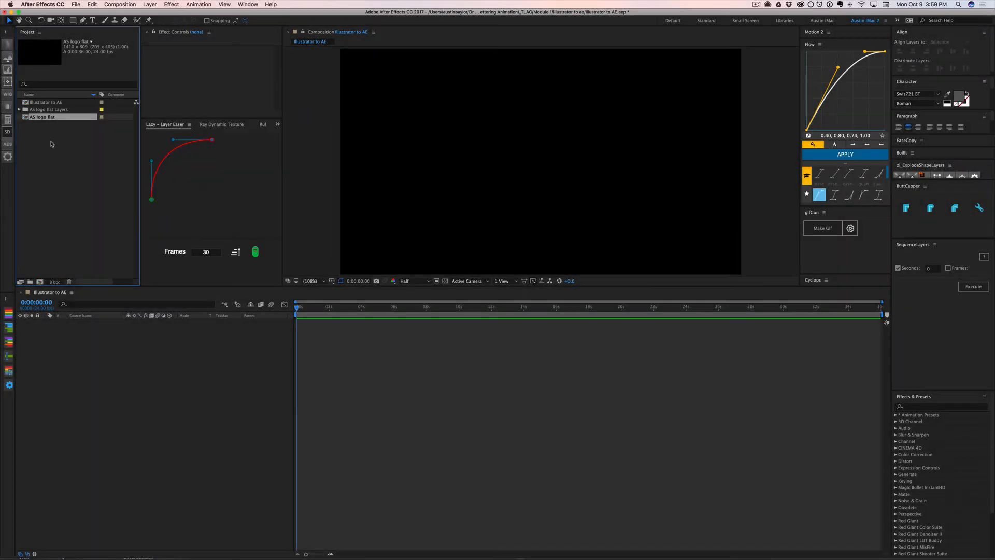
double_click(41, 117)
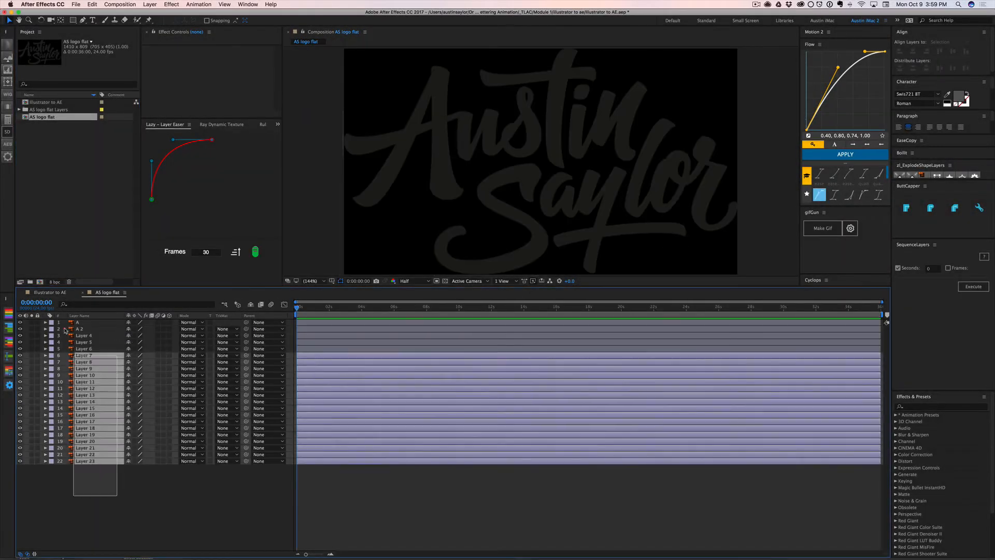
- Configure the Illustrator to AE composition as 1920×1080 at 24 fps
key("cmd+c")
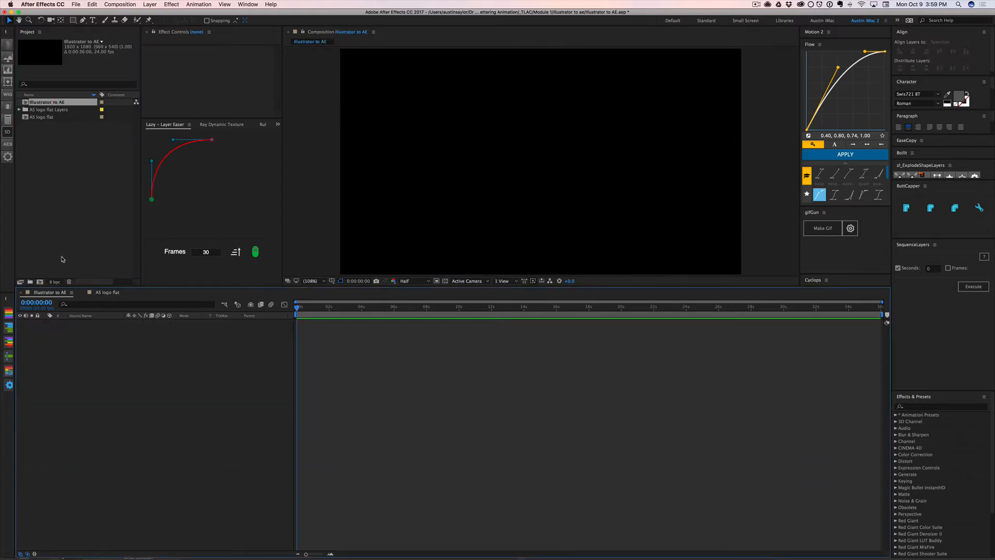
key("cmd+k")
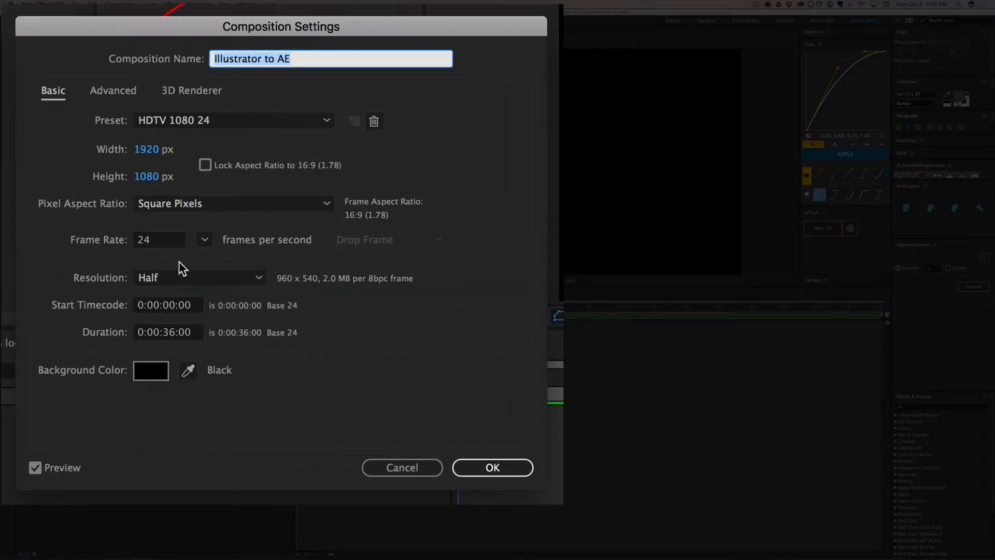
mouse_move(152, 150)
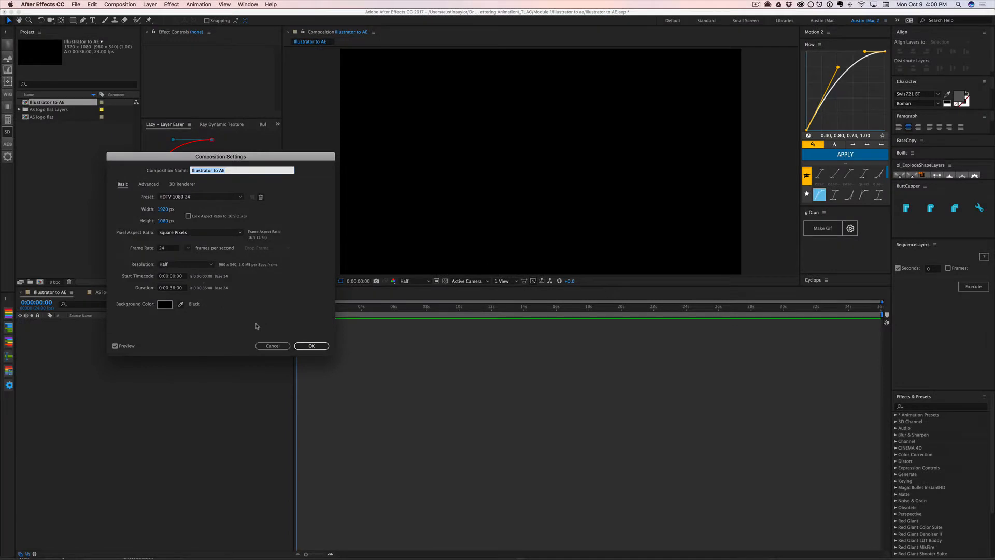
left_click(311, 346)
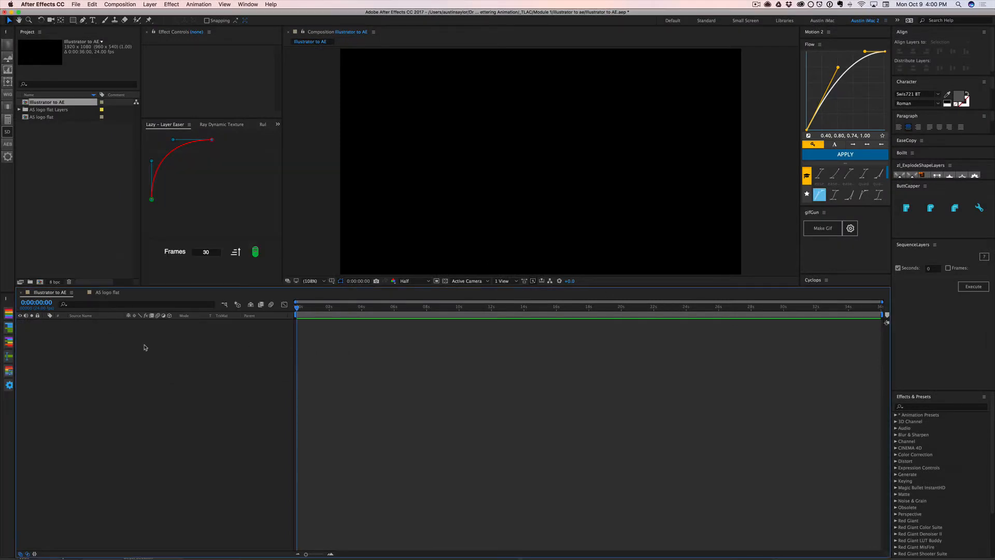
- Paste the logo letter layers into the comp and change its background colour to white
key("cmd+v")
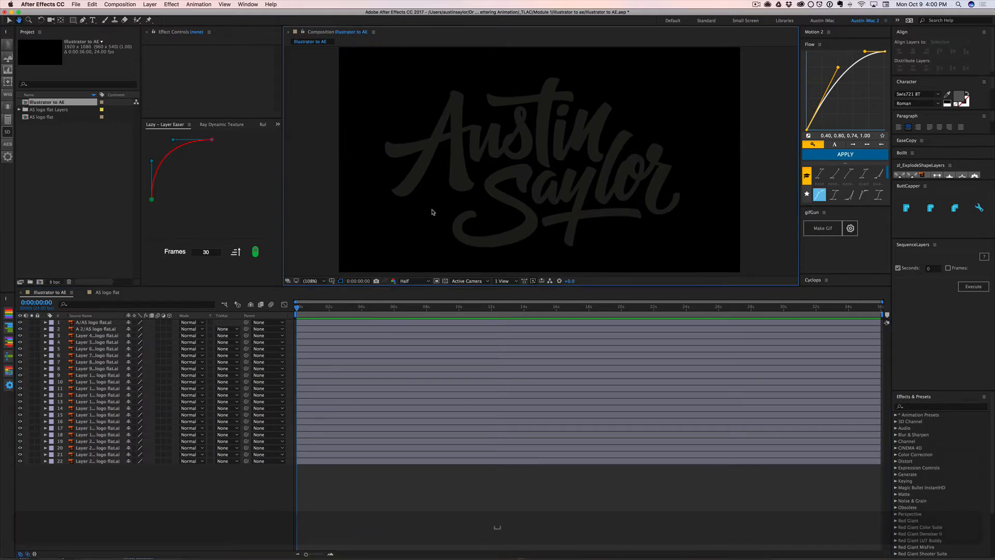
key("cmd+k")
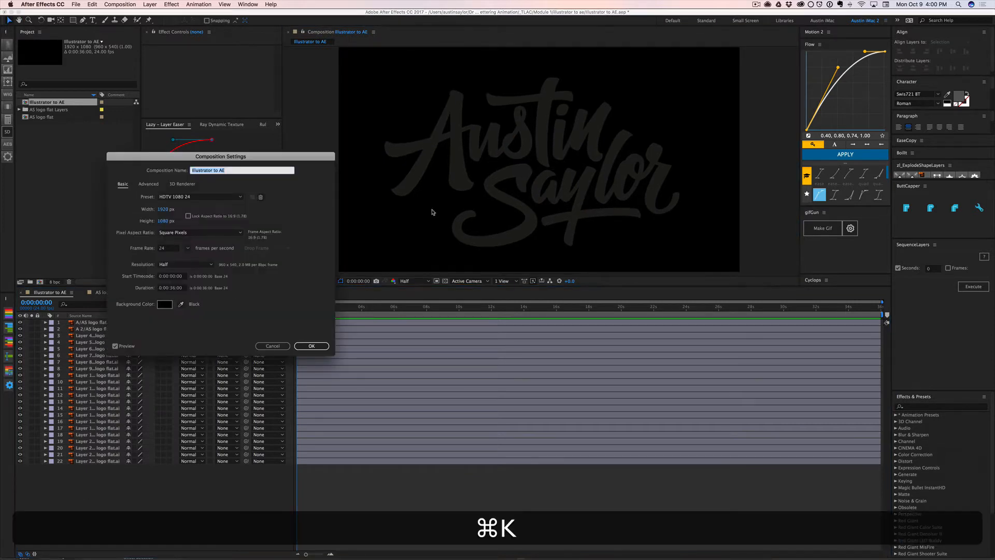
left_click(164, 304)
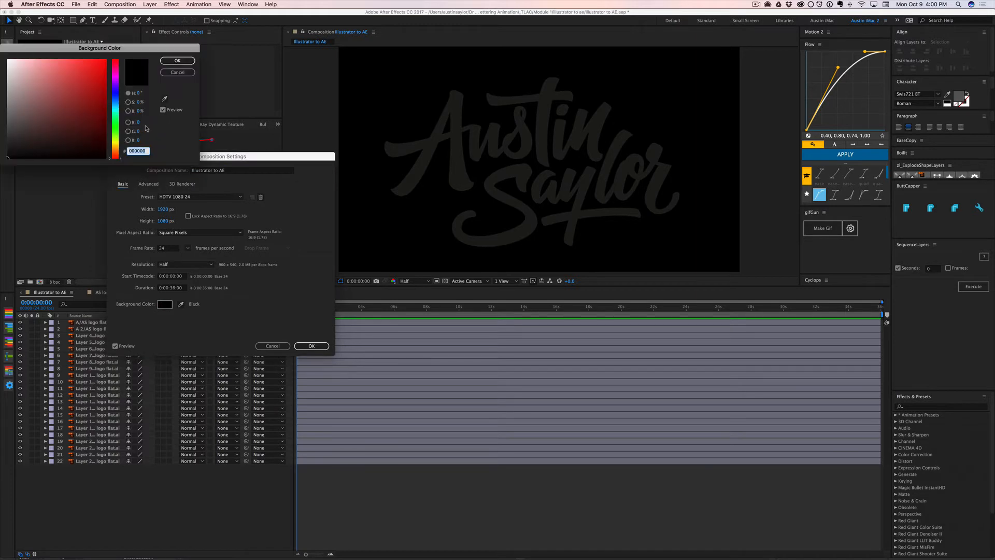
left_click(176, 60)
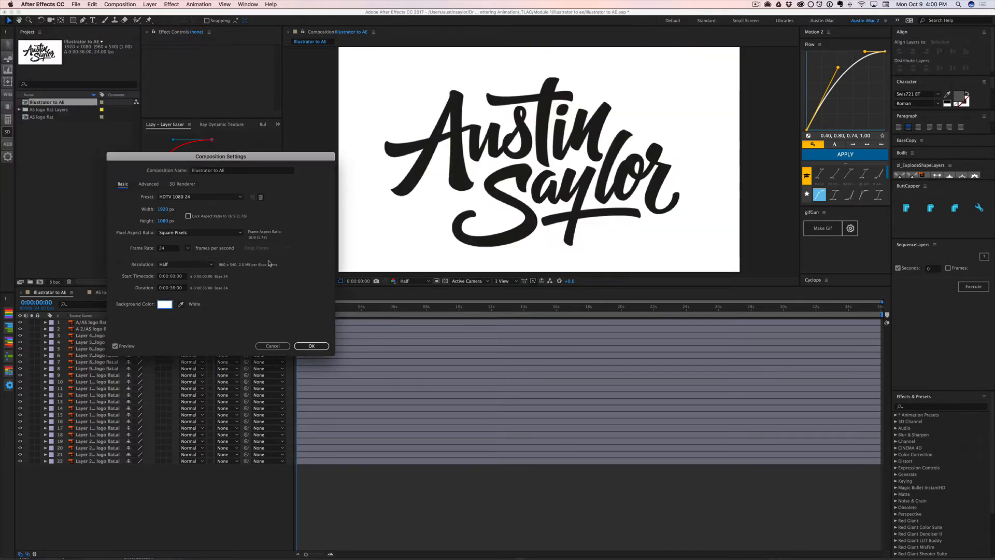
left_click(311, 345)
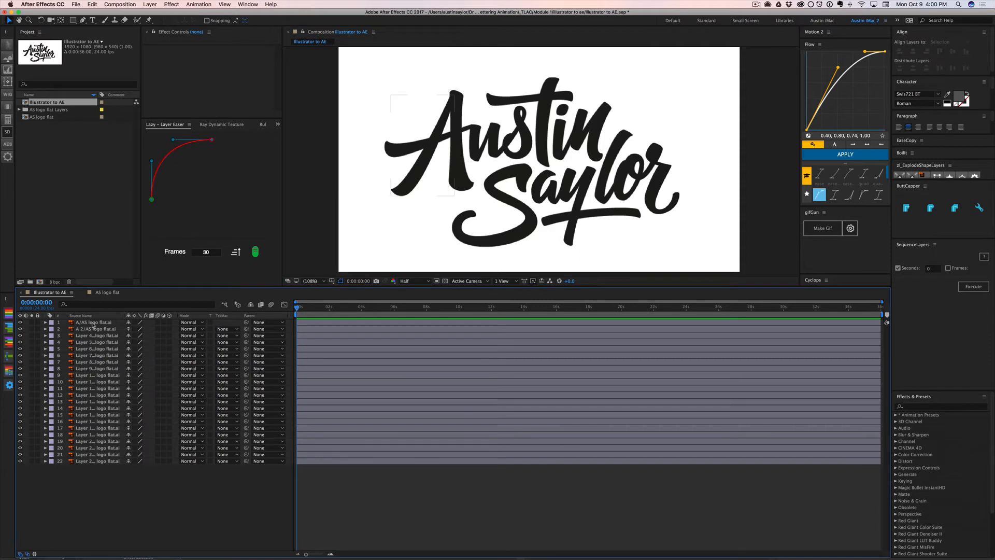
- Rename the timeline layers after their letters, e.g. u and n 2
left_click(97, 322)
type("A 3")
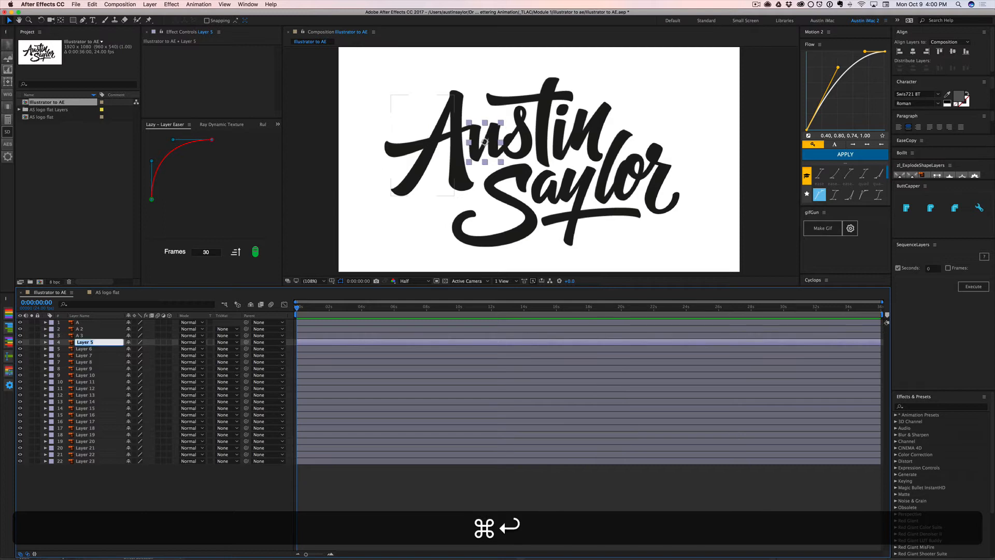
type("u")
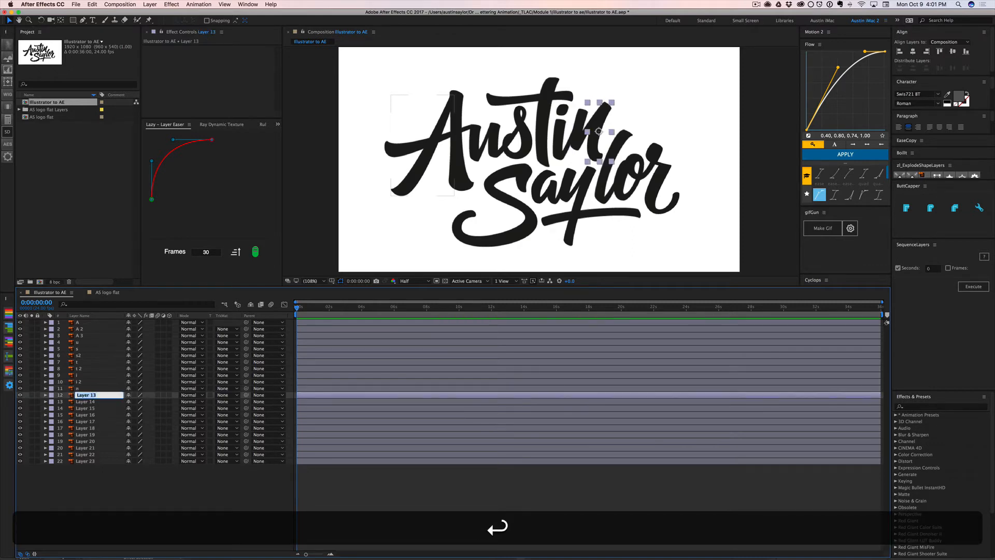
type("n 2")
left_click(98, 401)
type("S")
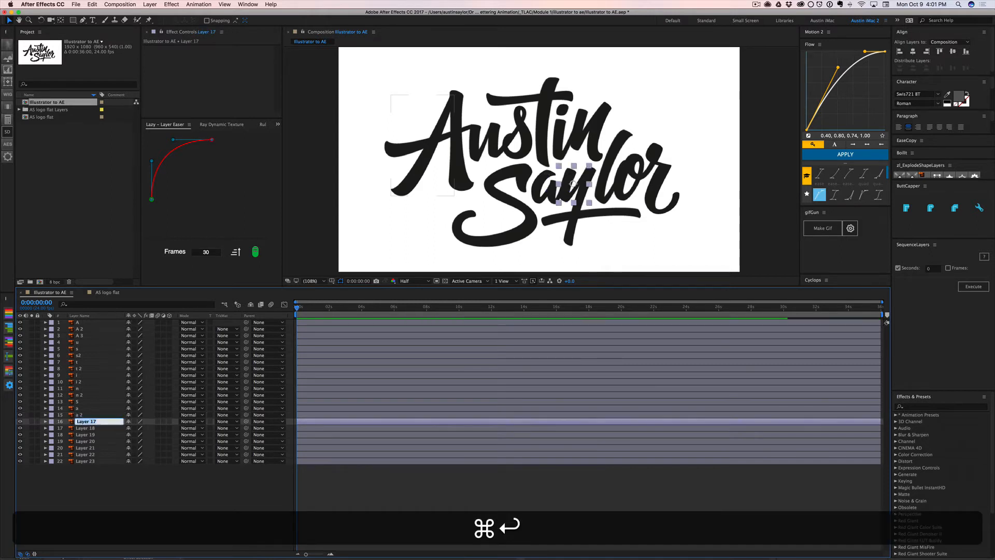
left_click(86, 428)
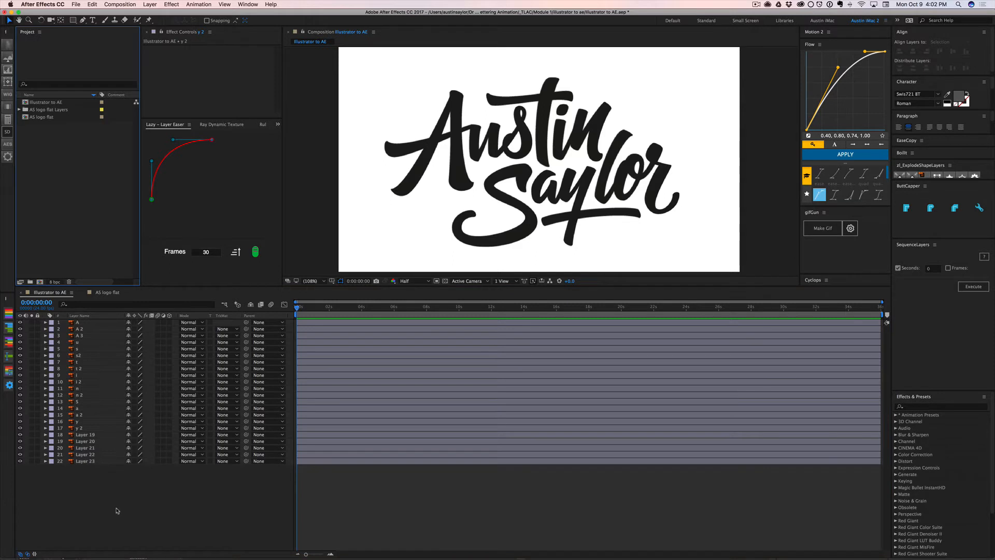
- Switch to Illustrator and create a new blank 900×900 px document
key("cmd+tab")
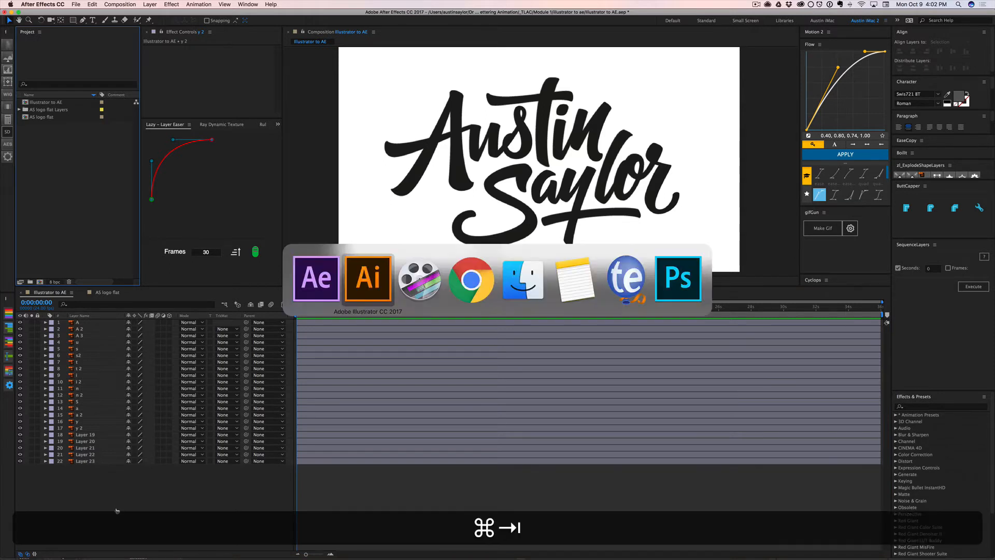
left_click(367, 279)
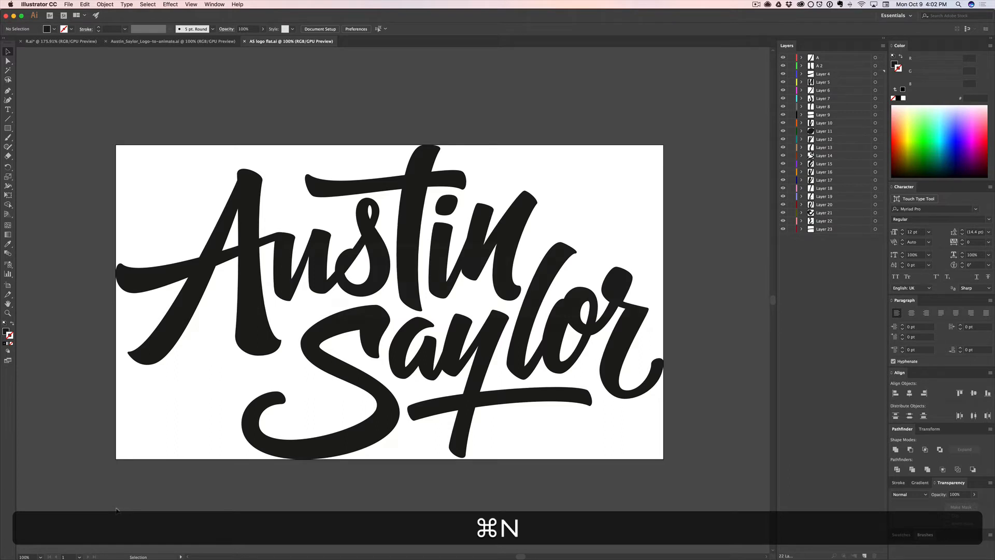
key("cmd+n")
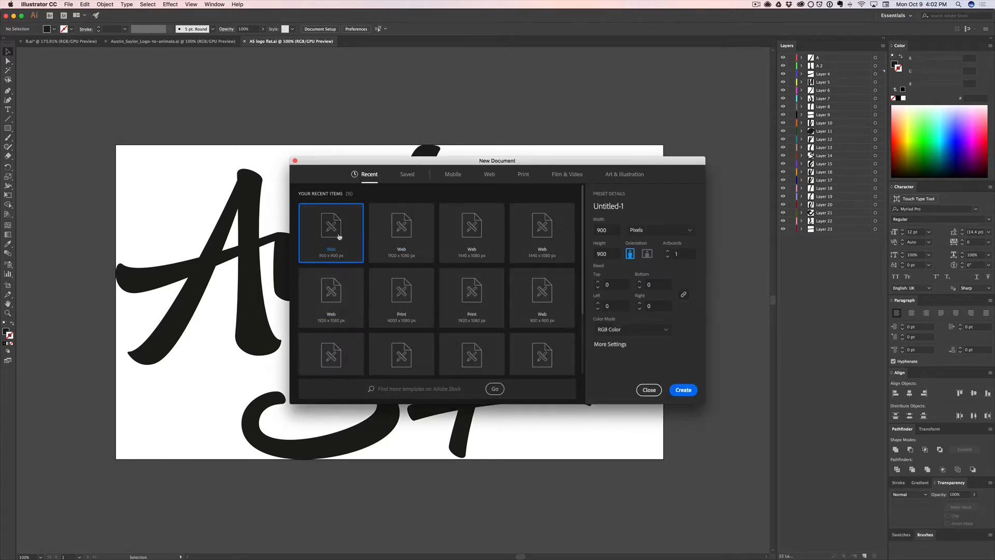
left_click(683, 390)
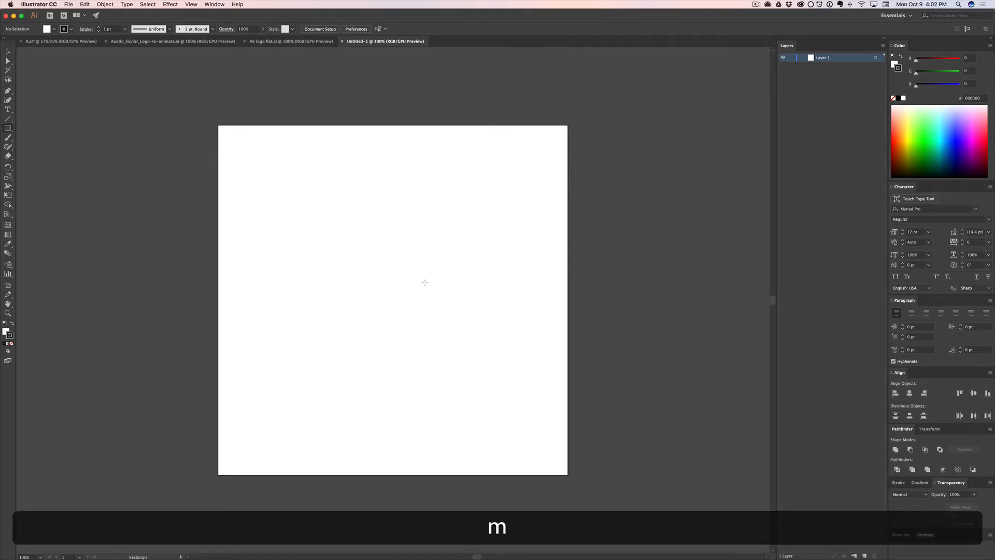
- Draw three stacked rounded black bars, unite them with a middle block, and copy the merged shape
left_click_drag(312, 194, 476, 240)
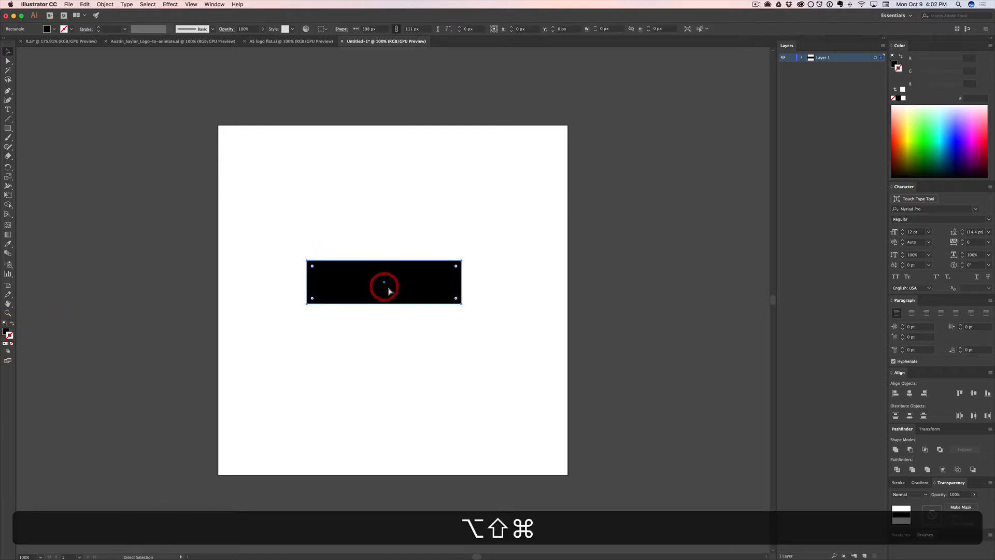
key("cmd+z")
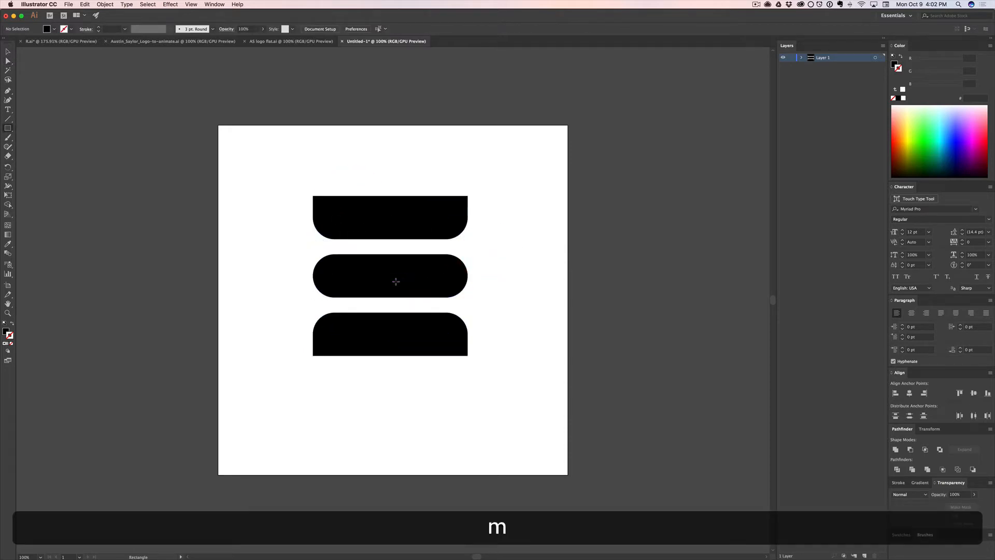
left_click_drag(390, 210, 406, 337)
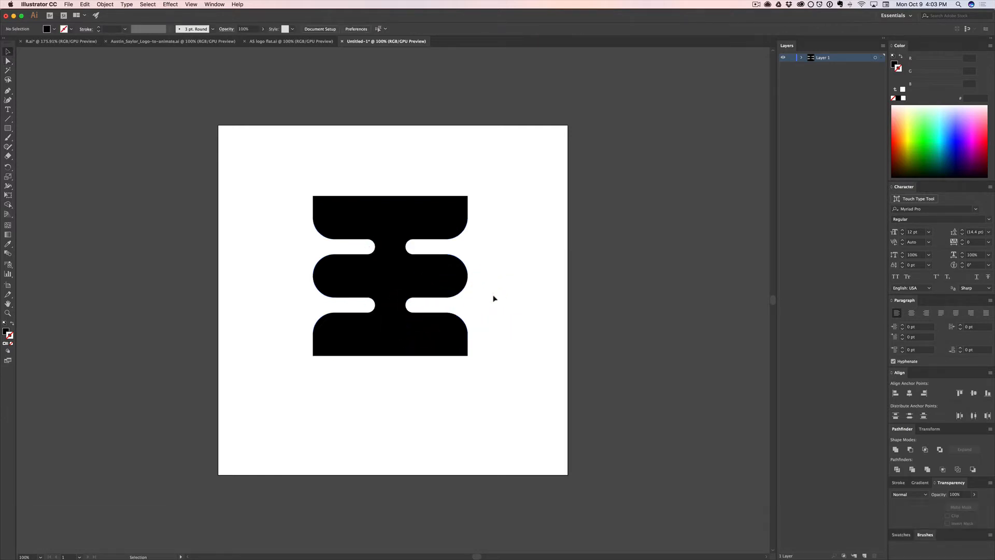
mouse_move(248, 270)
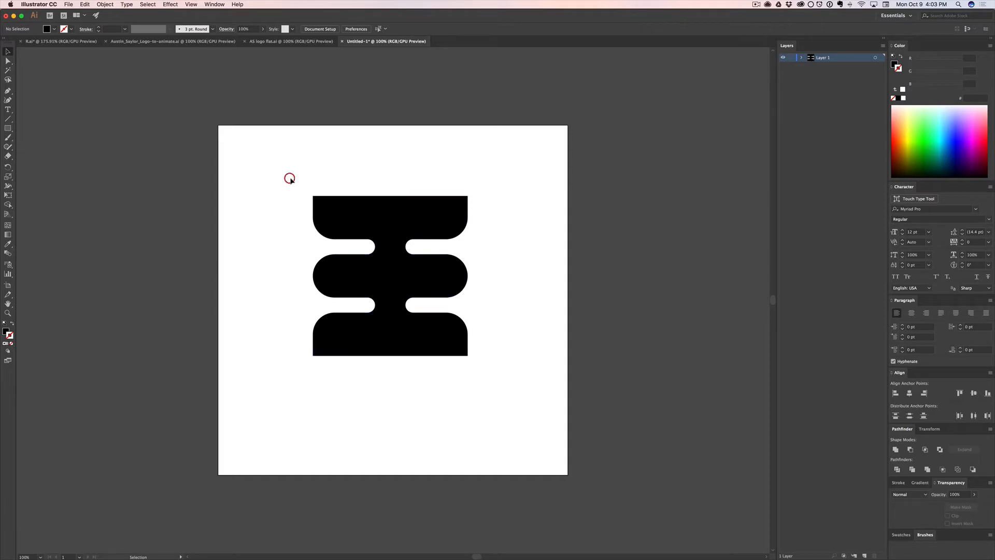
left_click(8, 61)
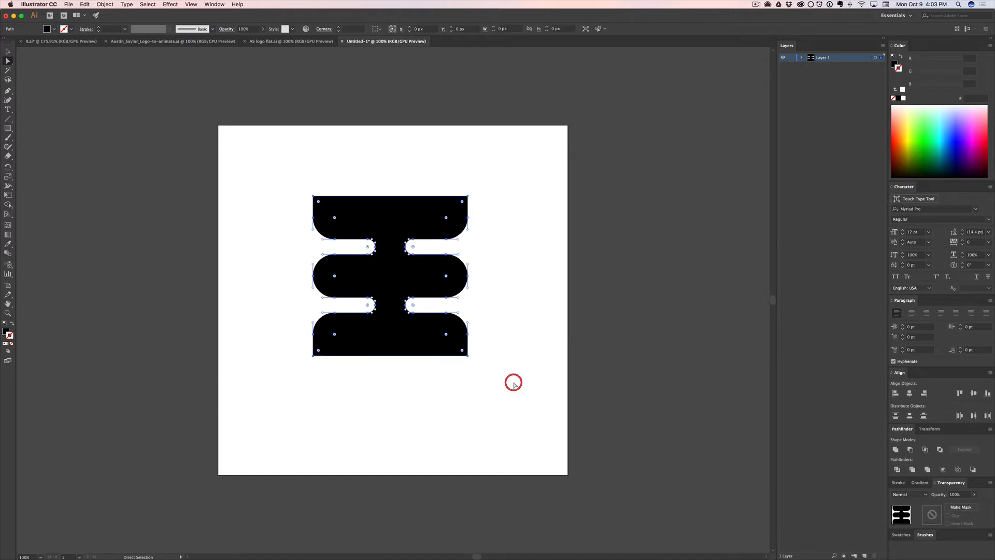
key("cmd+c")
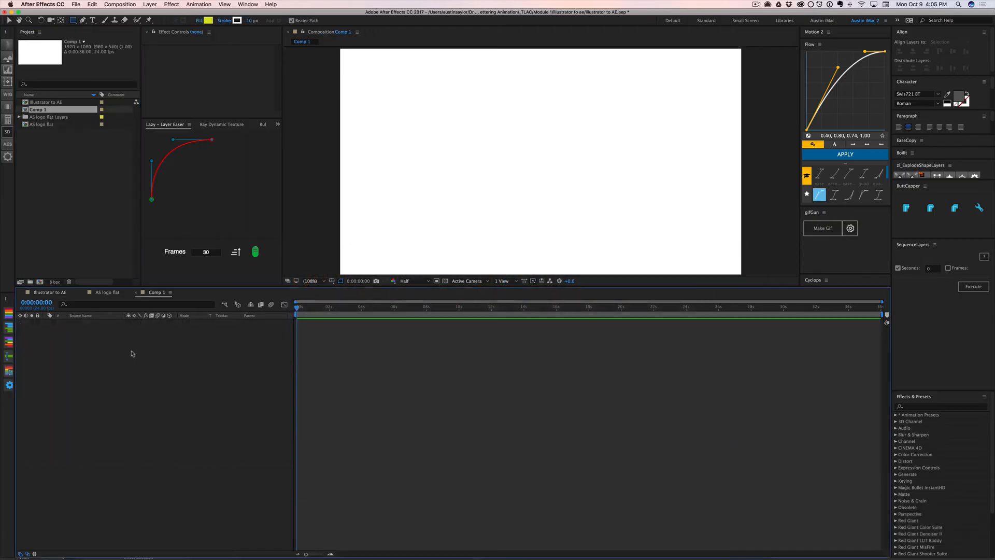
- Add Shape Layer 1, draw a yellow triangle with the Pen tool, and twirl open Contents > Shape 1 > Path 1
right_click(131, 352)
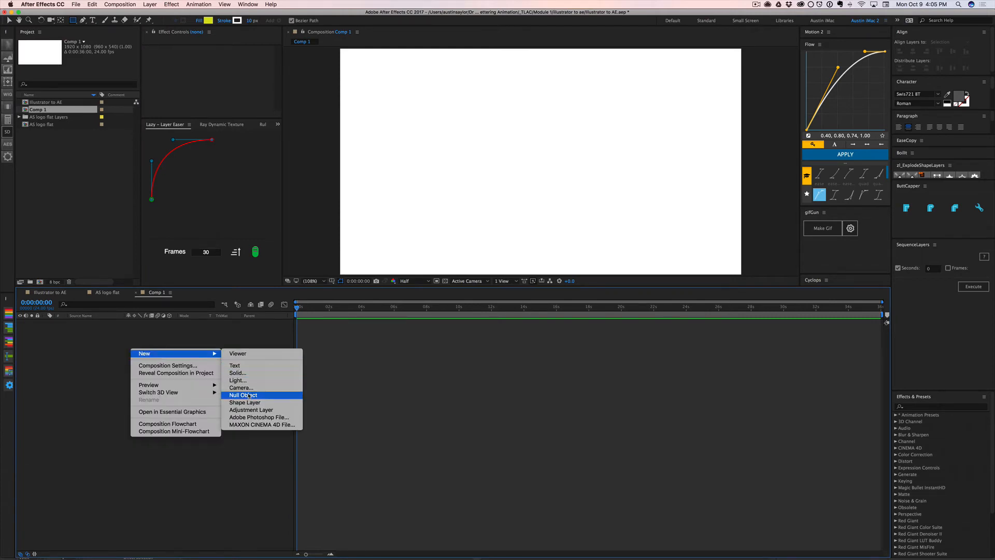
mouse_move(245, 402)
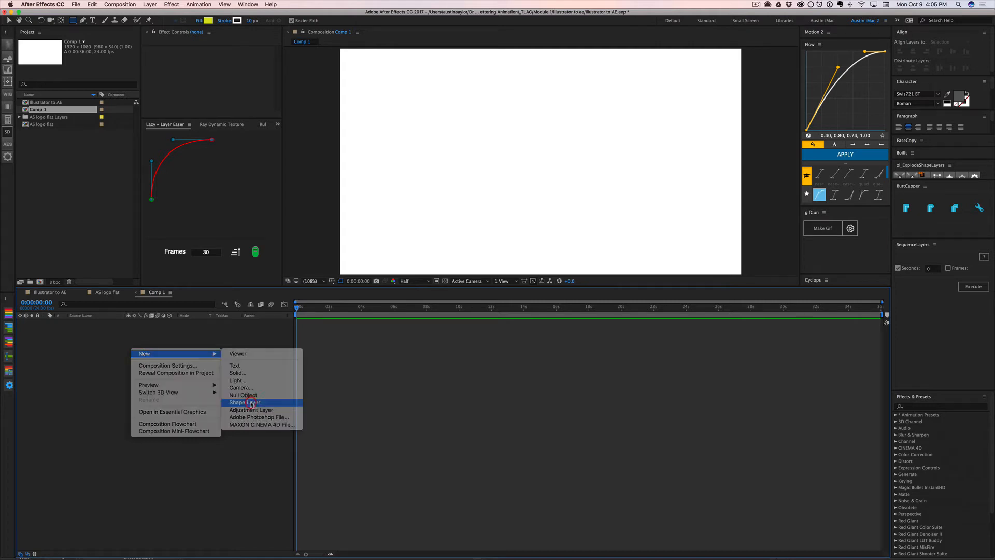
left_click(247, 402)
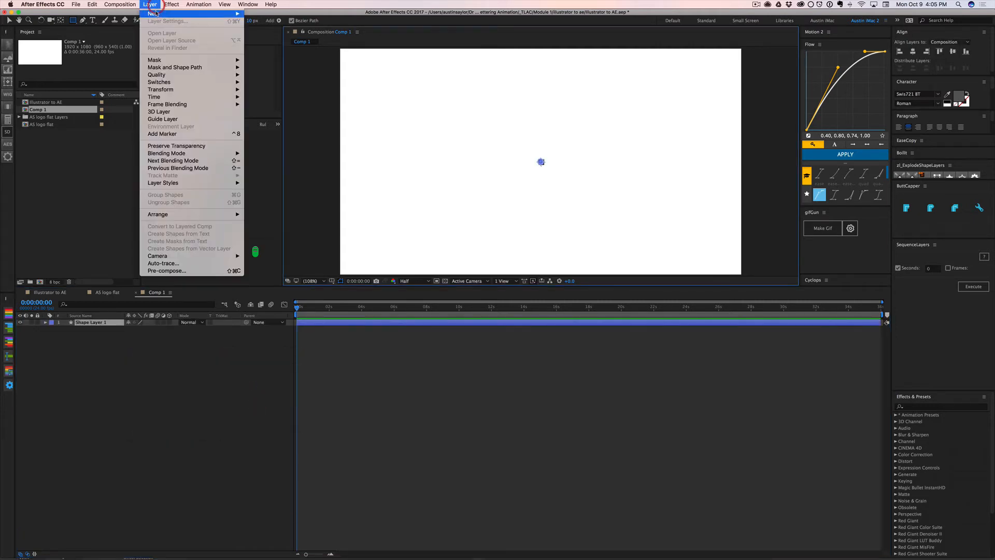
mouse_move(123, 344)
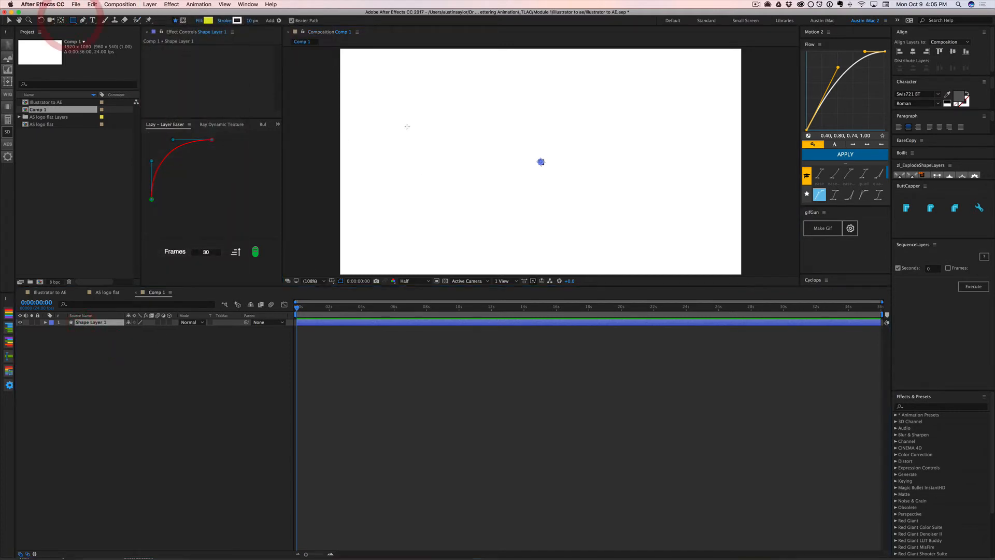
left_click_drag(411, 128, 518, 189)
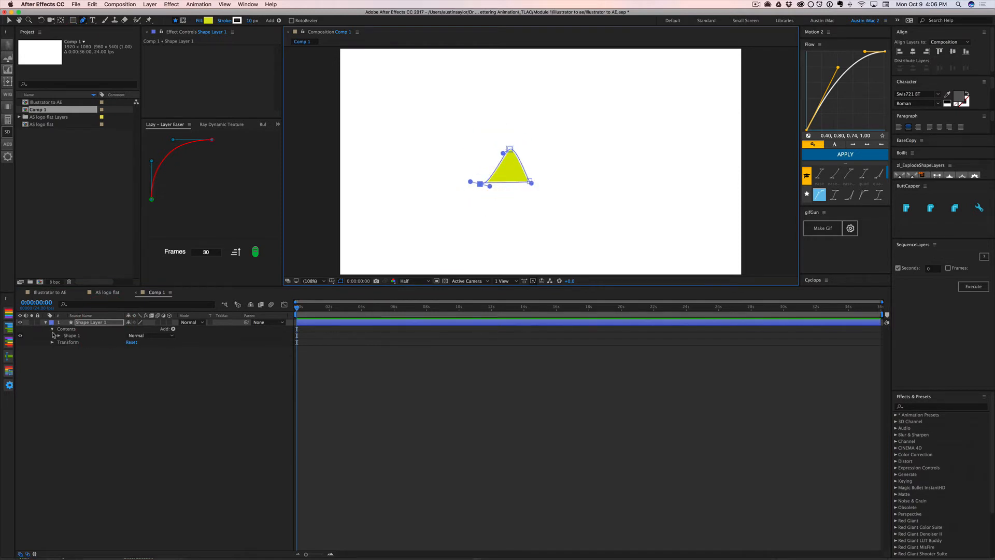
left_click(53, 335)
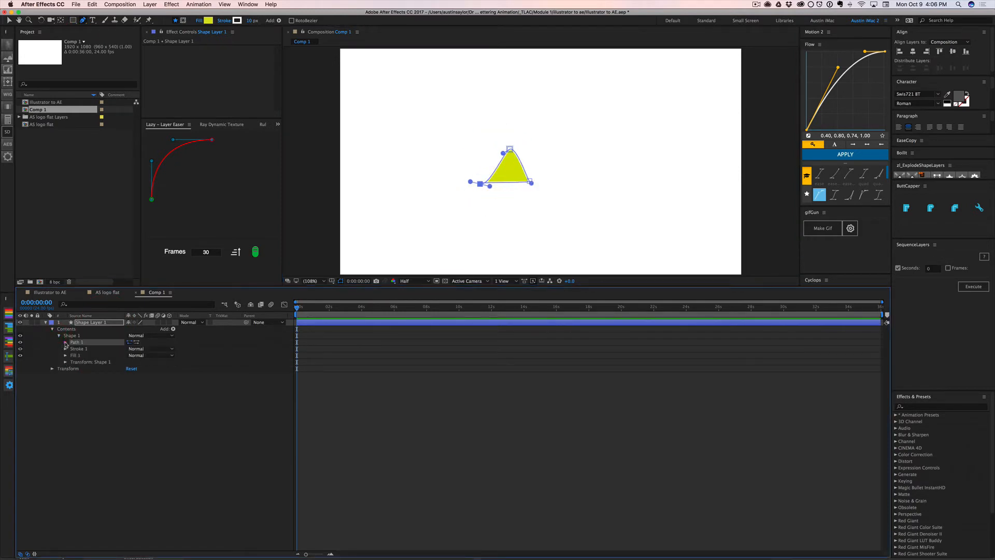
left_click(64, 341)
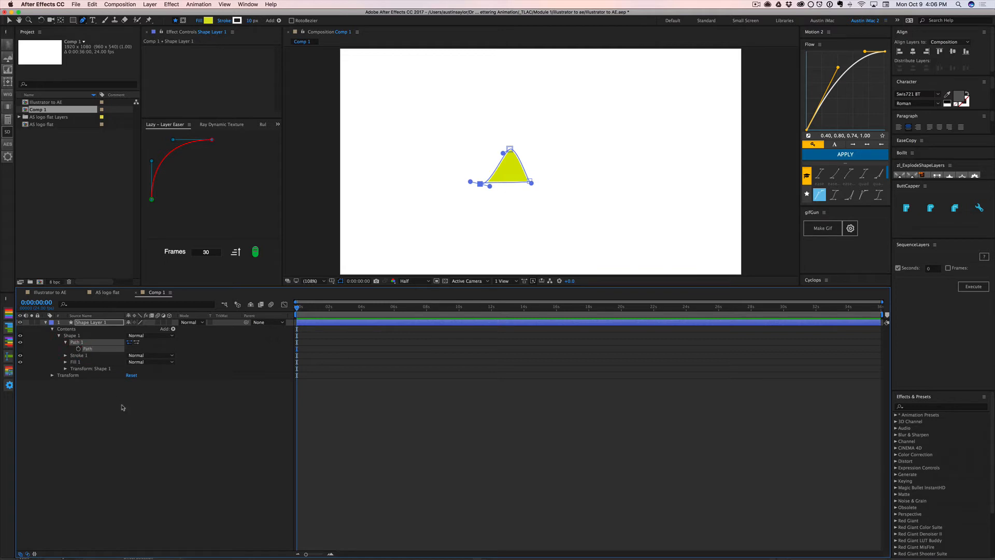
- Paste the copied Illustrator three-bar path into Shape Layer 1's Path 1, replacing the yellow triangle
key("cmd+a")
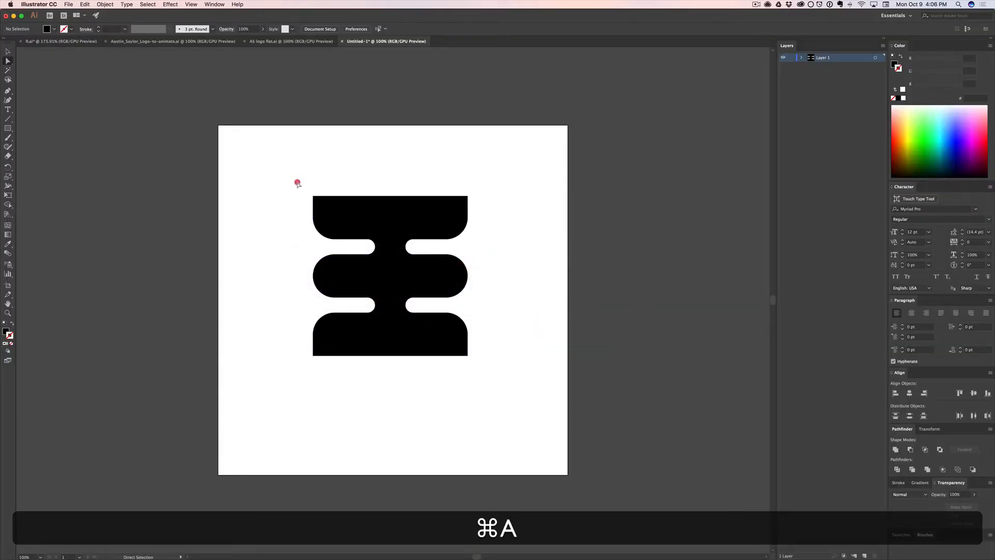
key("cmd+tab")
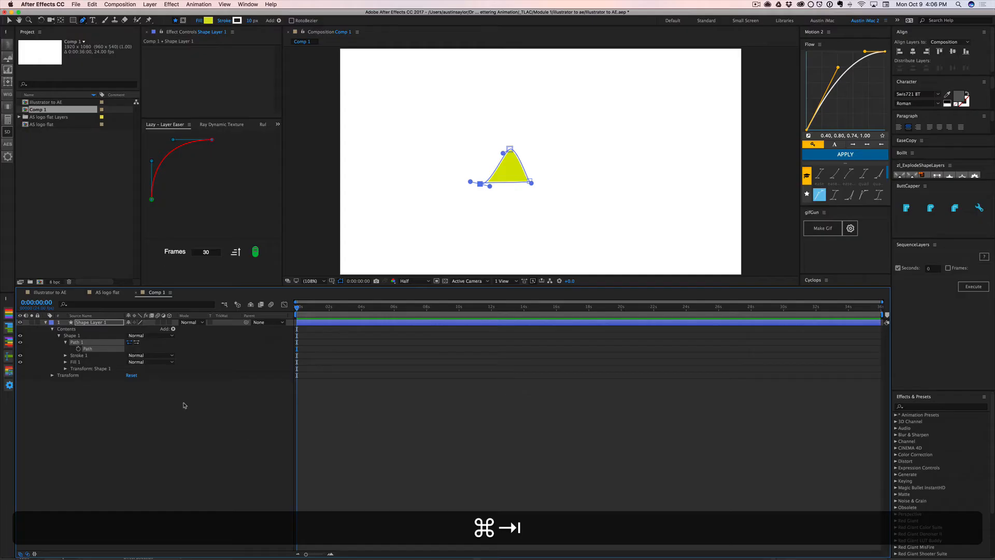
key("cmd+v")
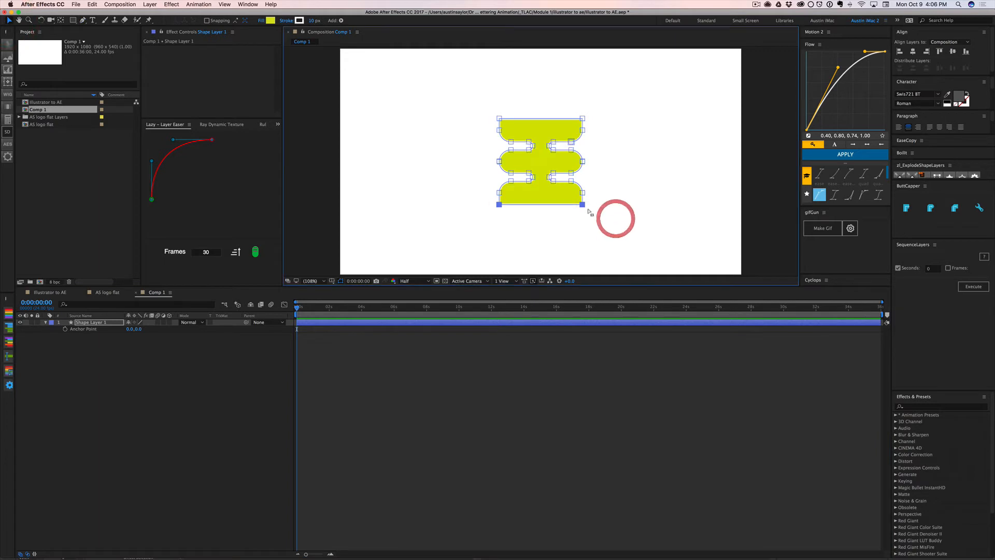
left_click_drag(587, 205, 580, 259)
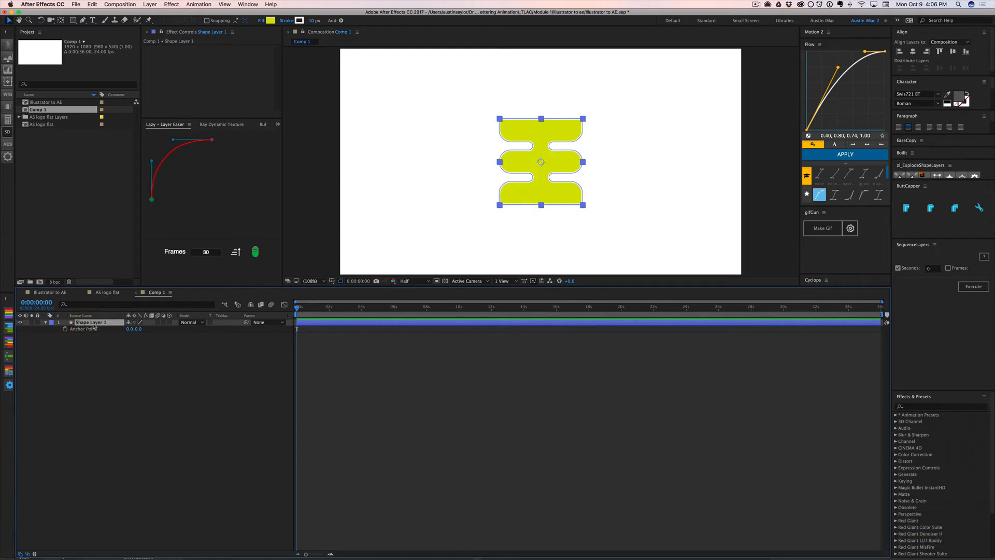
- Keyframe Path 1 so the bottom bar stretches into a tall block, then scrub and preview it
key("cmd")
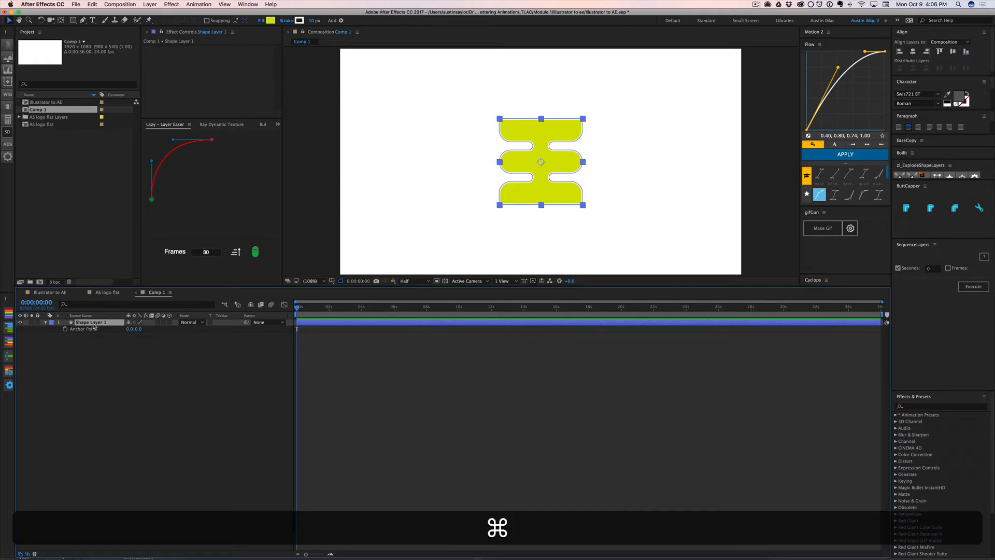
type("path")
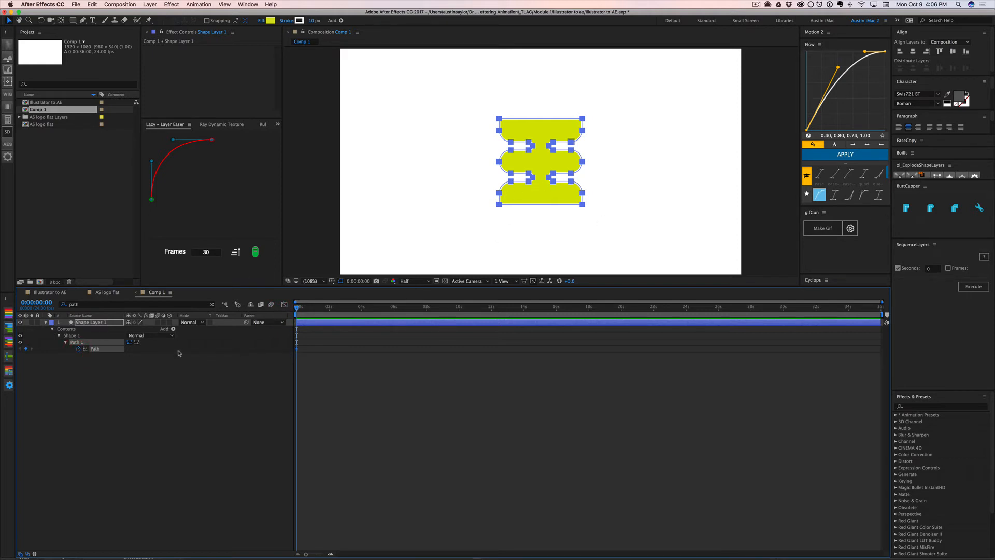
left_click(321, 307)
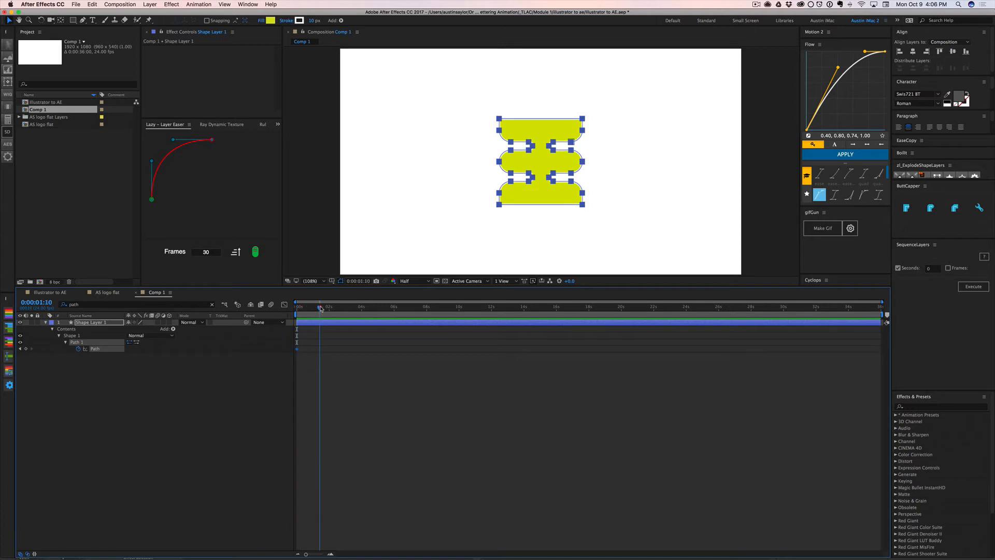
left_click(314, 307)
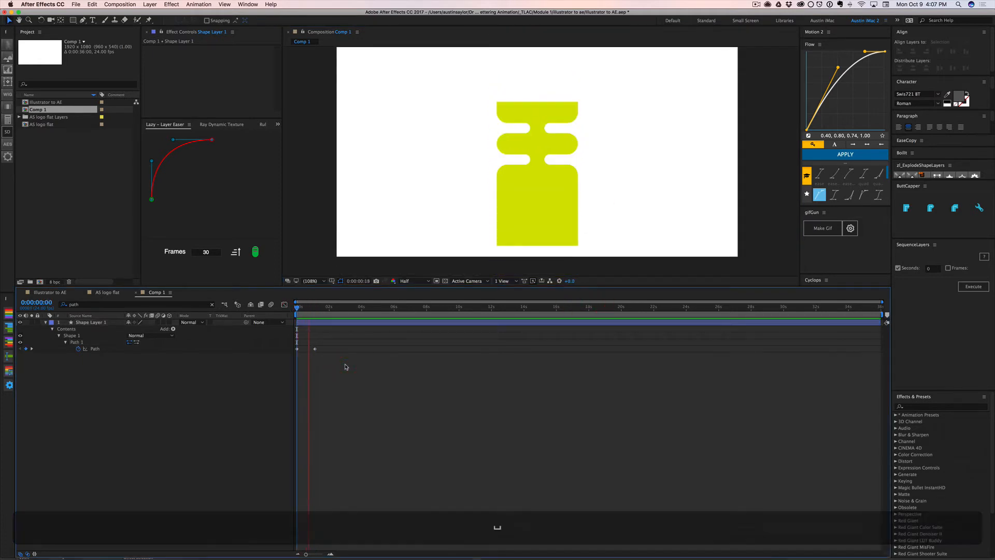
left_click_drag(298, 307, 321, 307)
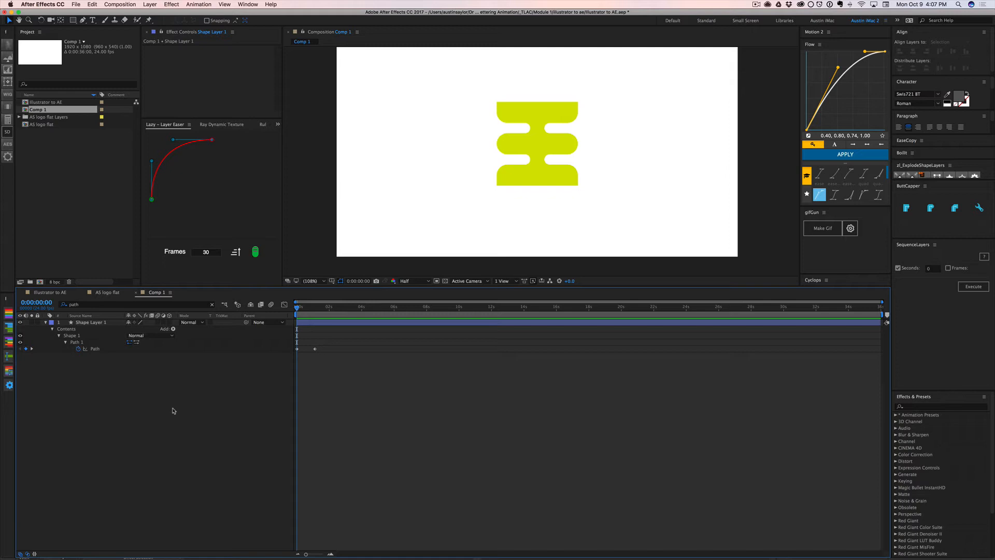
left_click(173, 407)
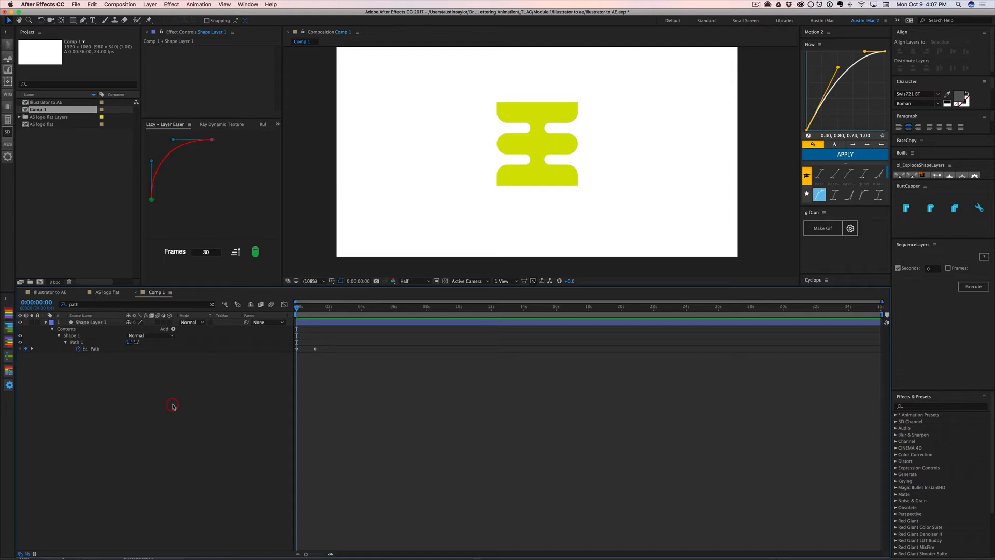
- Option+Shift-drag the artboard twice to get three copies of the stacked-bar shape side by side
key("cmd")
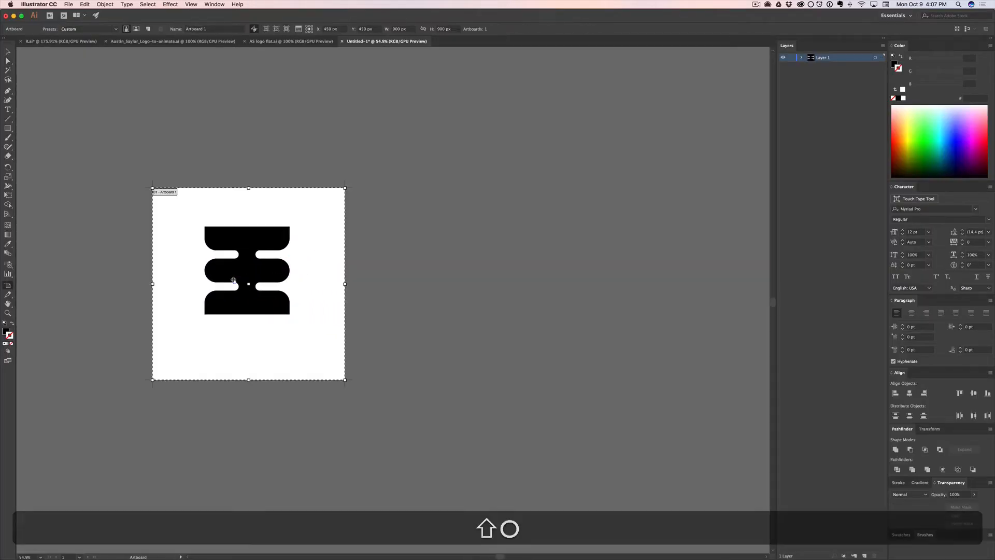
left_click_drag(248, 284, 470, 284)
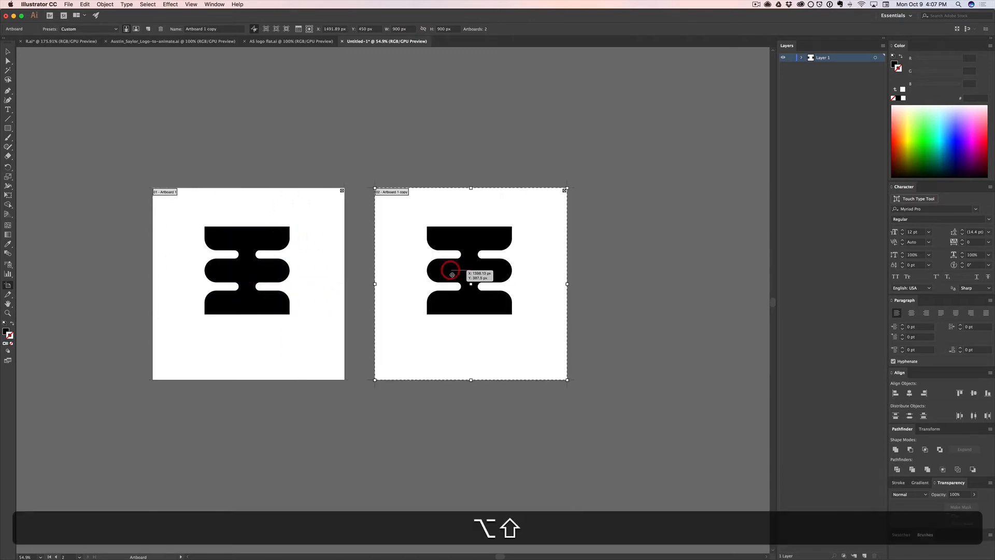
left_click_drag(470, 273, 682, 282)
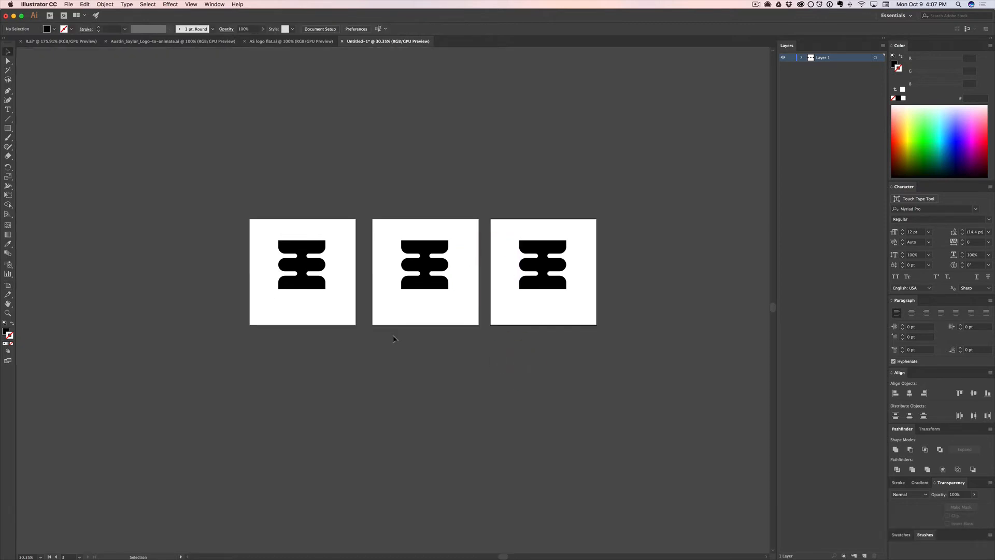
left_click(301, 264)
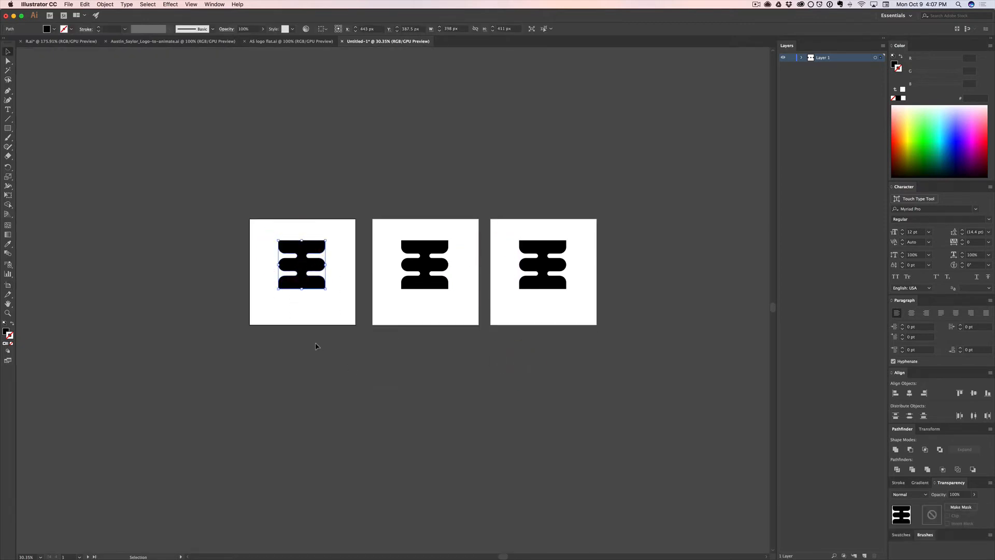
left_click(465, 393)
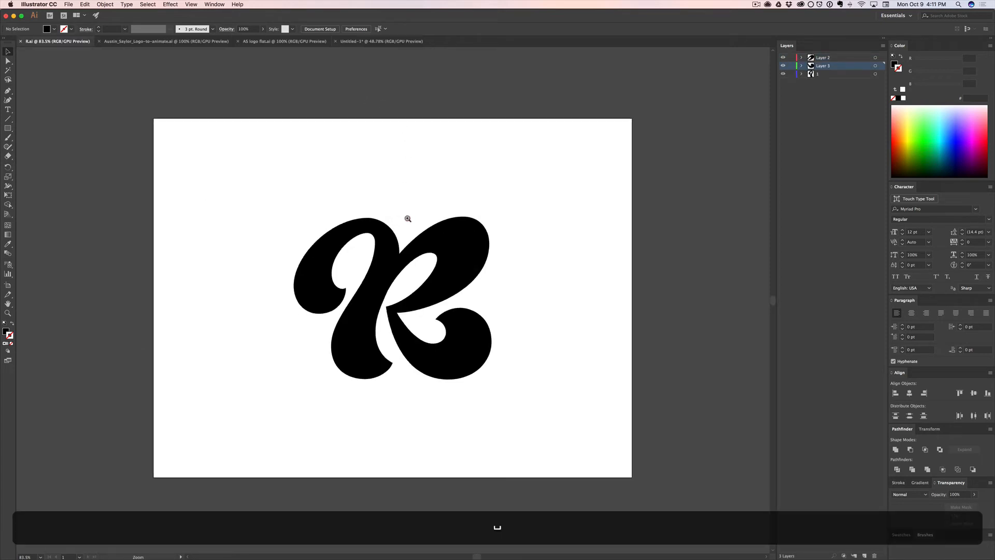
- Zoom in on the black R logo document, then hand over to After Effects for importing
left_click(407, 219)
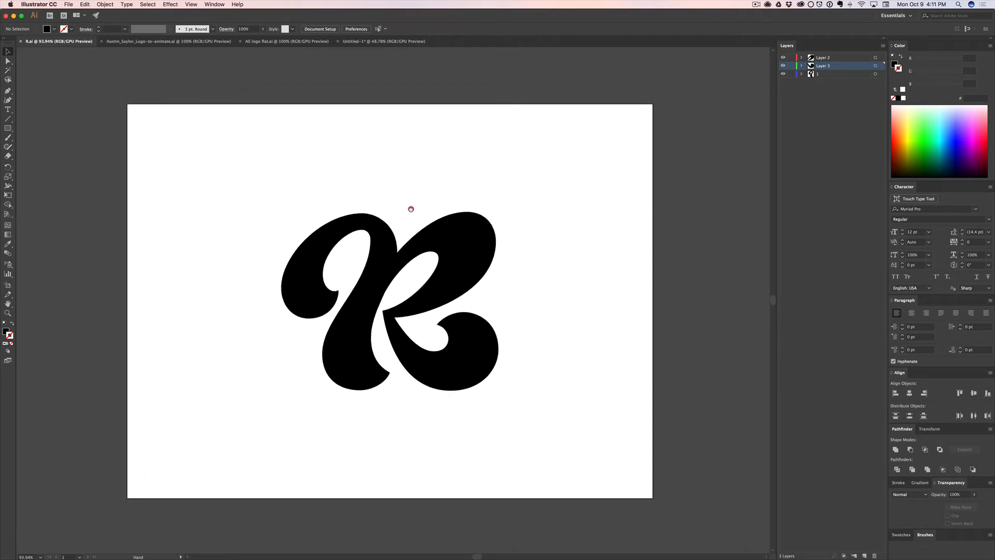
key("cmd+tab")
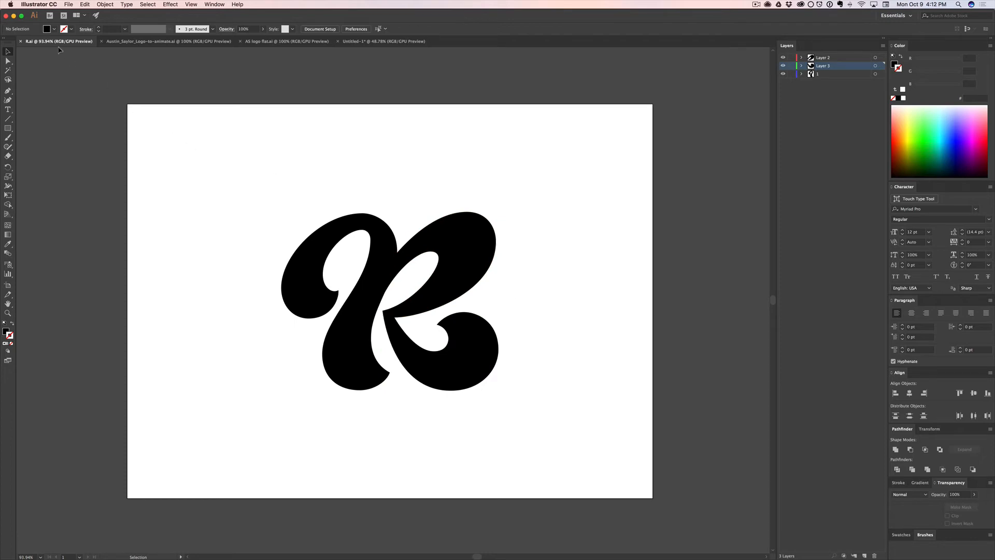
key("cmd+tab")
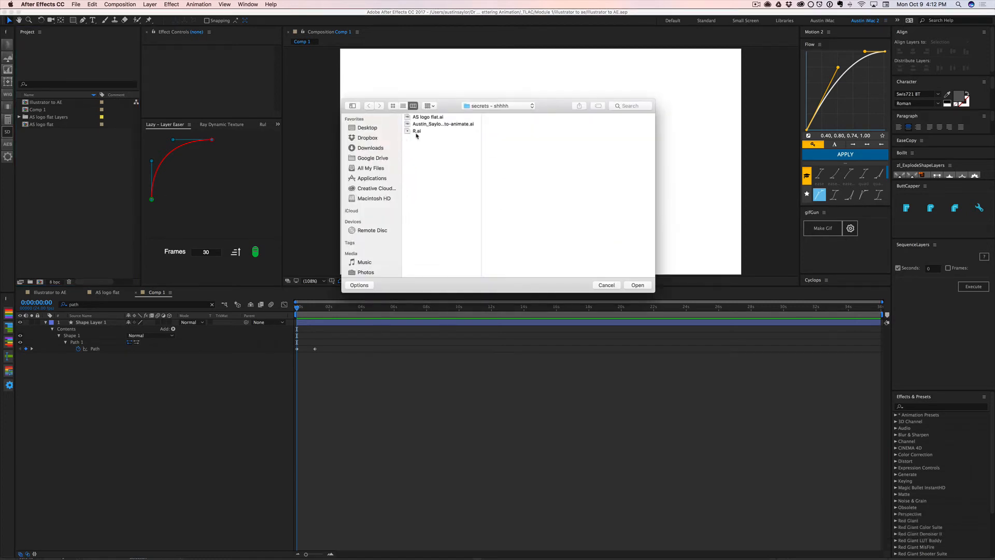
- Import R.ai with Import Kind Composition and Footage Dimensions Layer Size
left_click(638, 285)
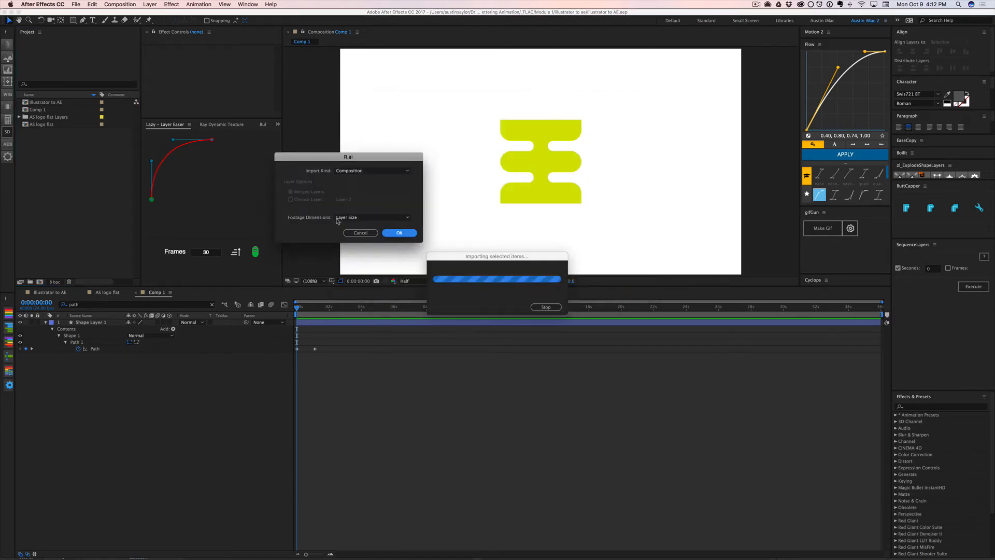
left_click(372, 170)
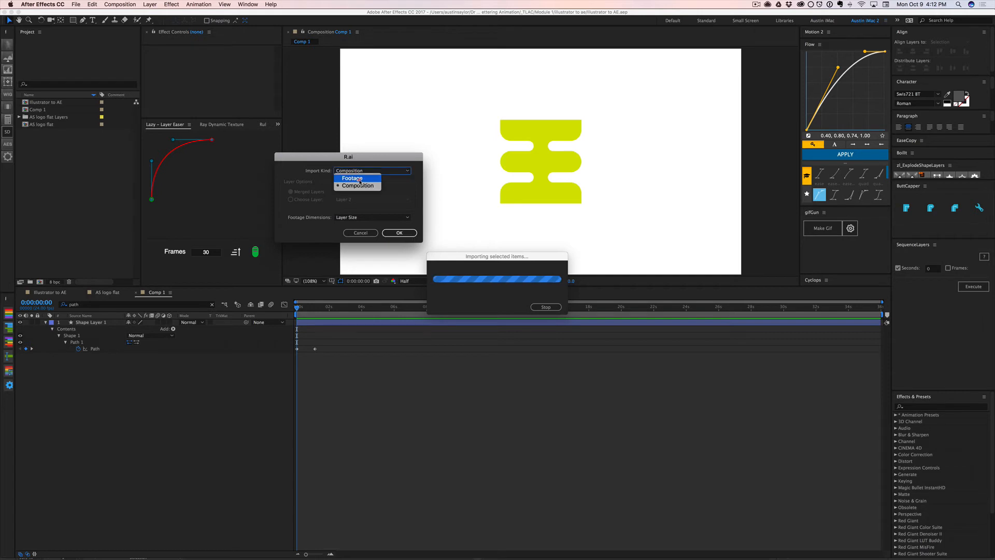
left_click(356, 187)
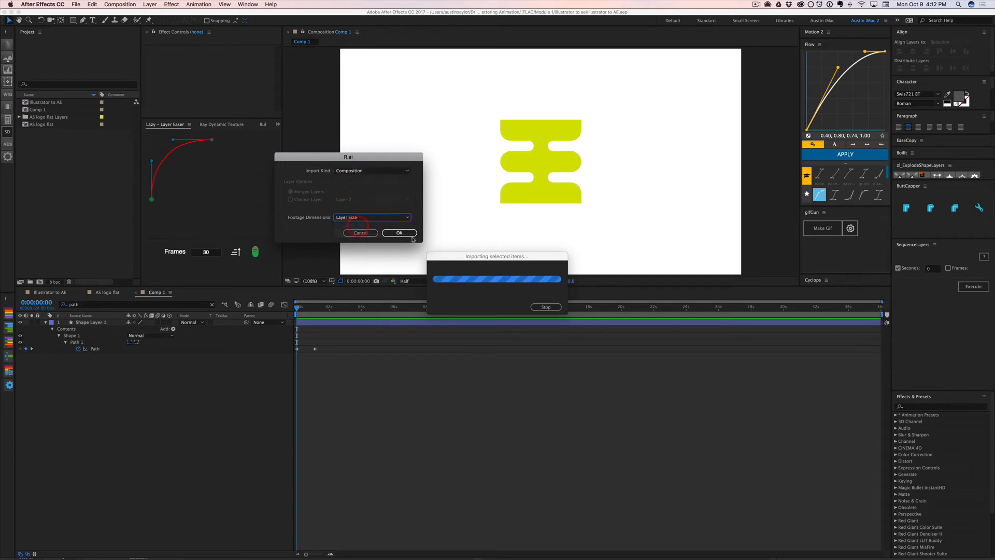
left_click(399, 233)
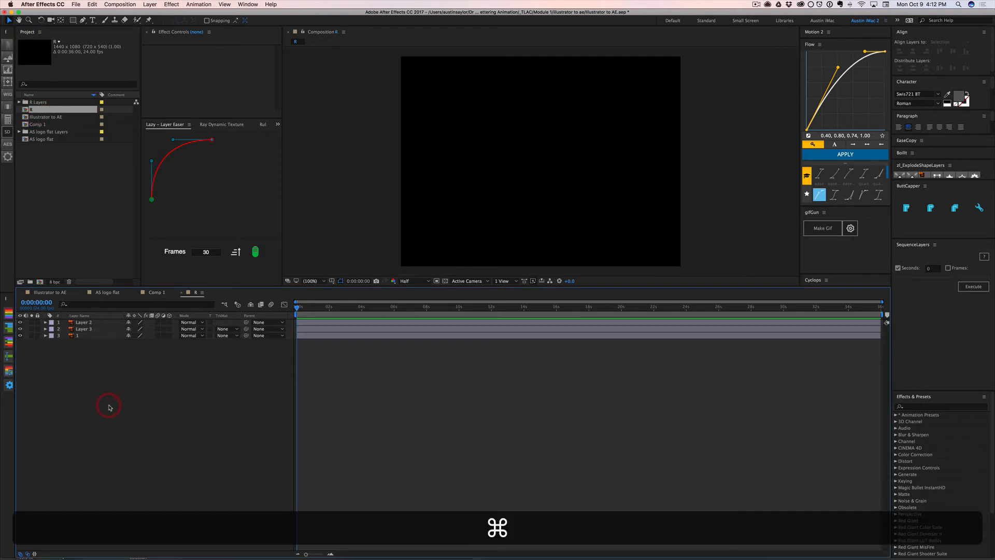
- Set the R composition's background colour to white in Composition Settings
left_click(165, 303)
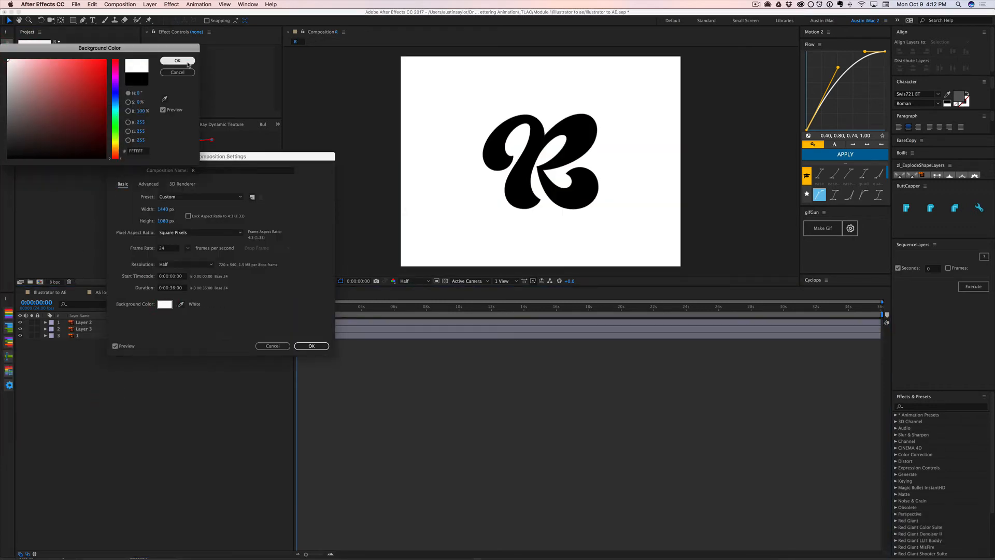
left_click(311, 346)
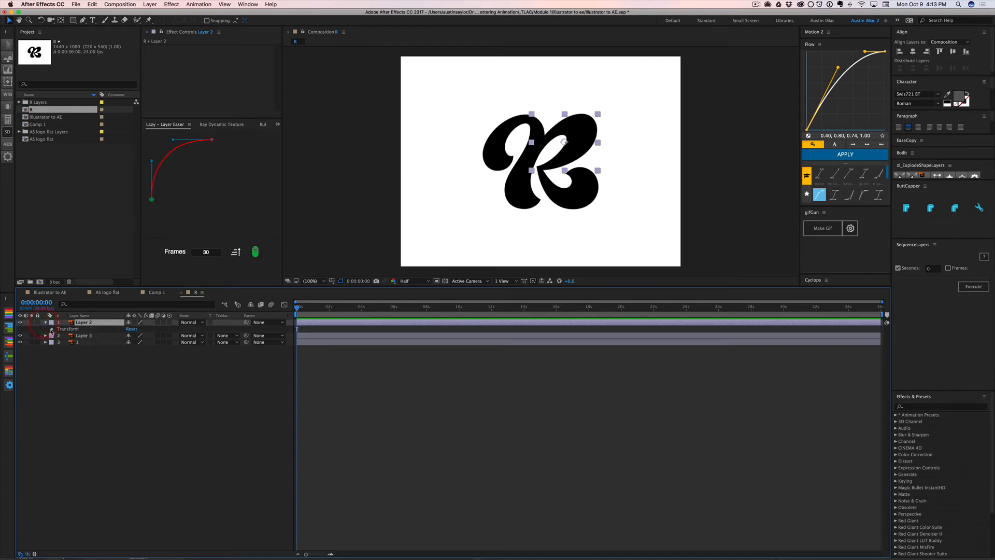
- Keyframe Layer 2's Position and Rotation slide-in and apply Easy Ease to the keyframes
left_click(52, 329)
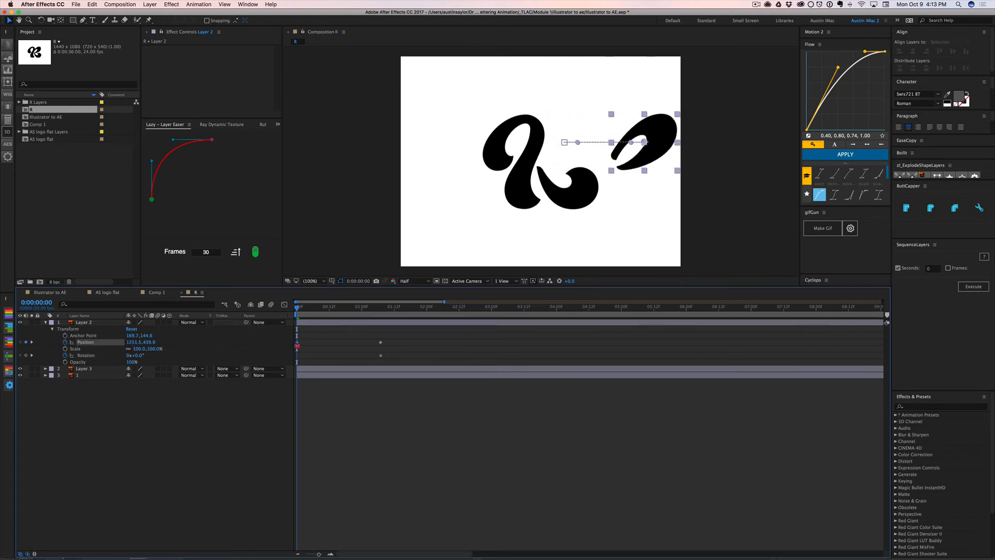
left_click_drag(640, 137, 717, 143)
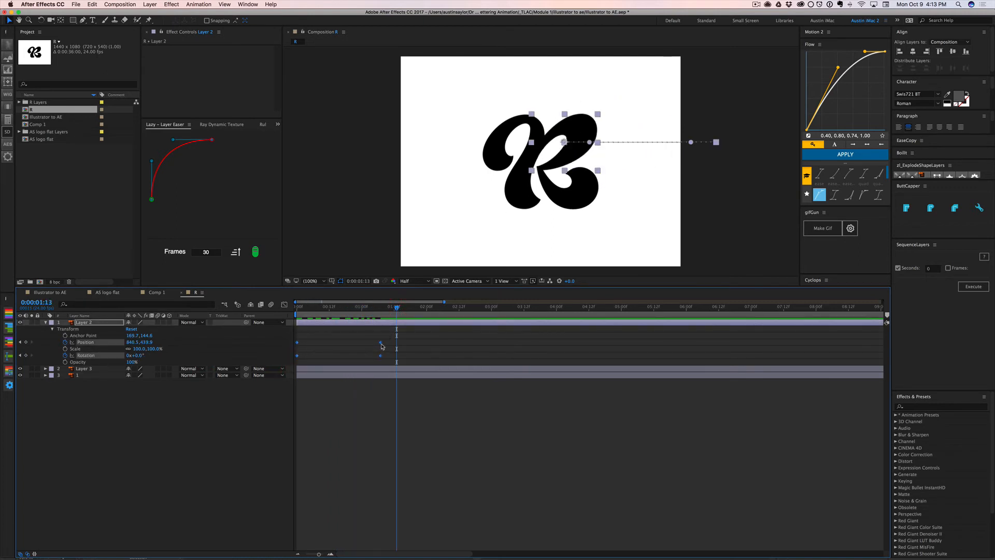
right_click(396, 343)
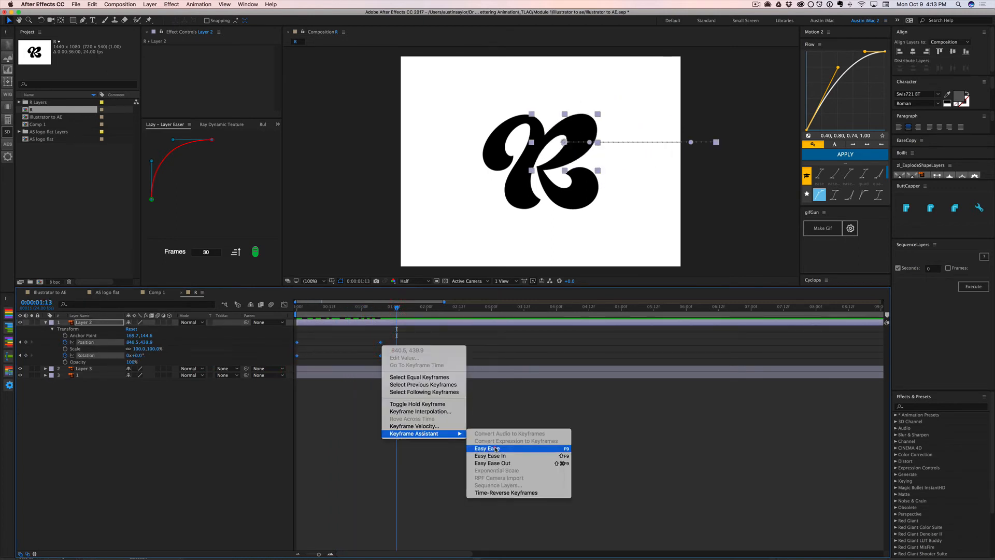
left_click(485, 448)
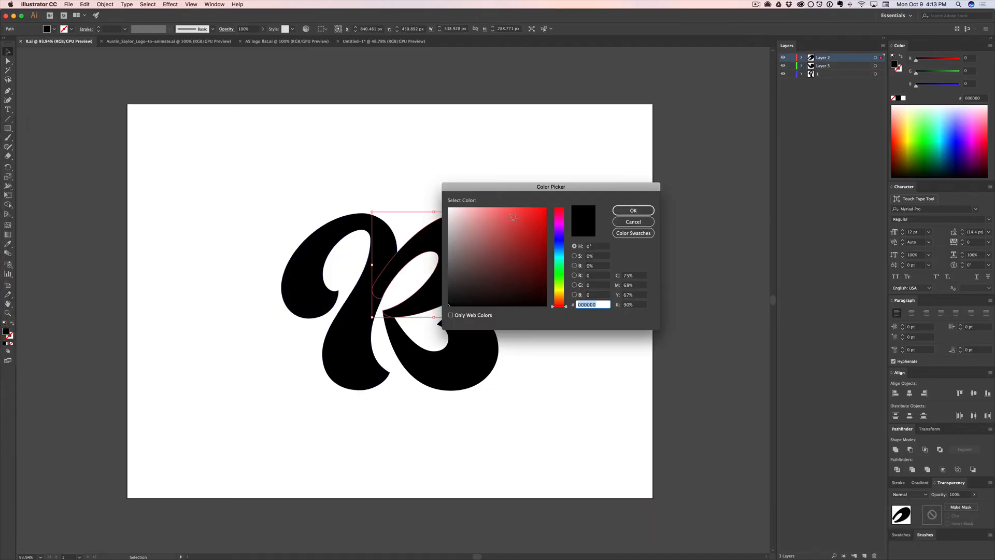
left_click(633, 210)
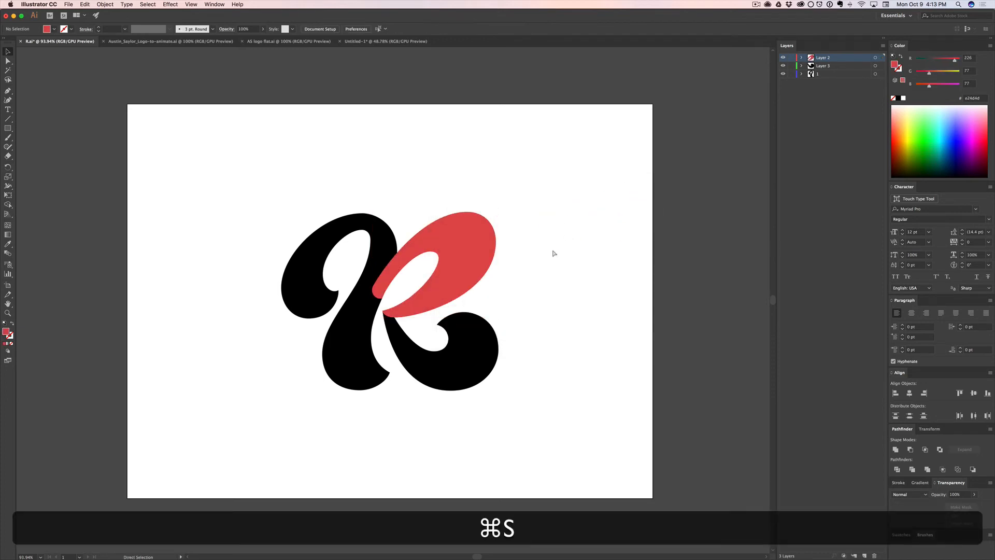
key("cmd+tab")
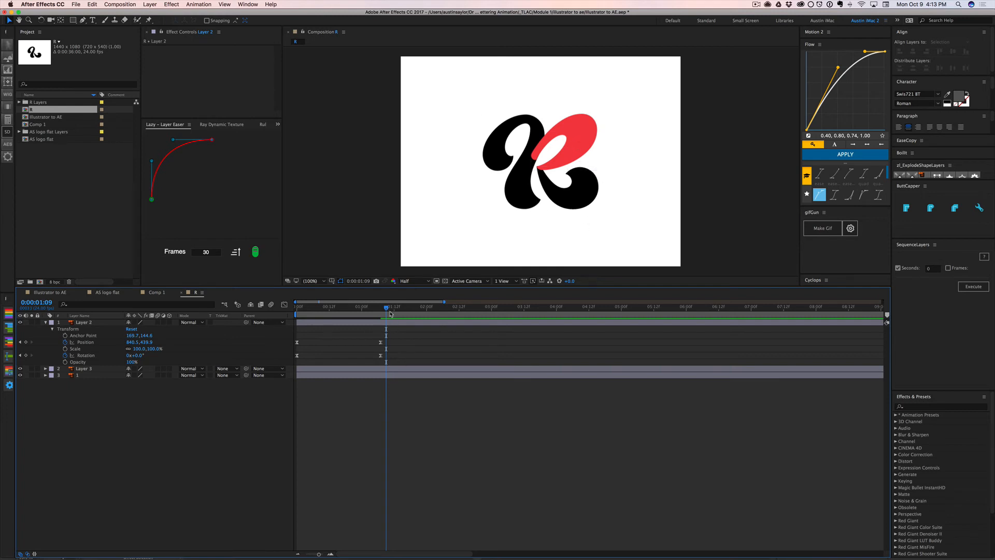
- Drag the red piece's right point and top handle outward into a larger, rounder swoop
left_click_drag(385, 311, 371, 311)
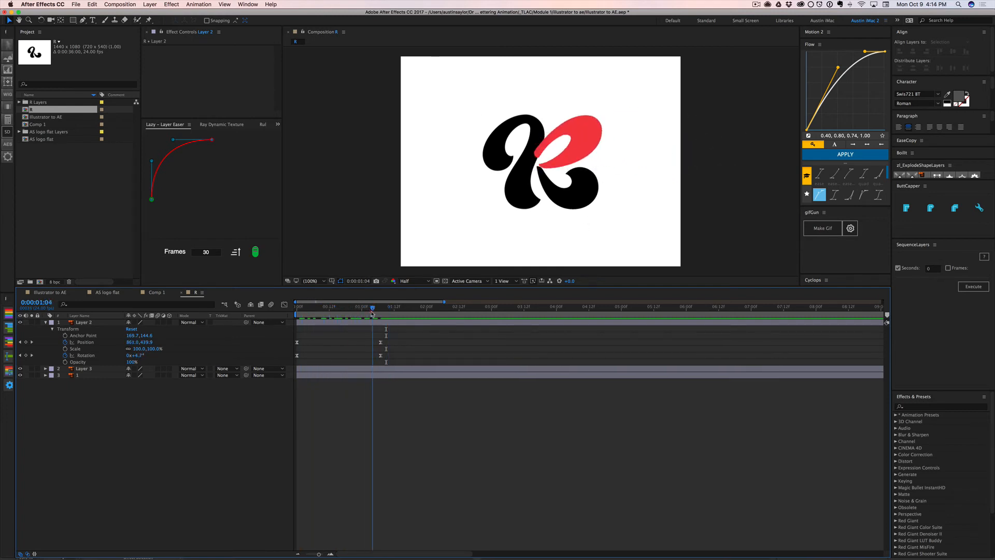
key("cmd+tab")
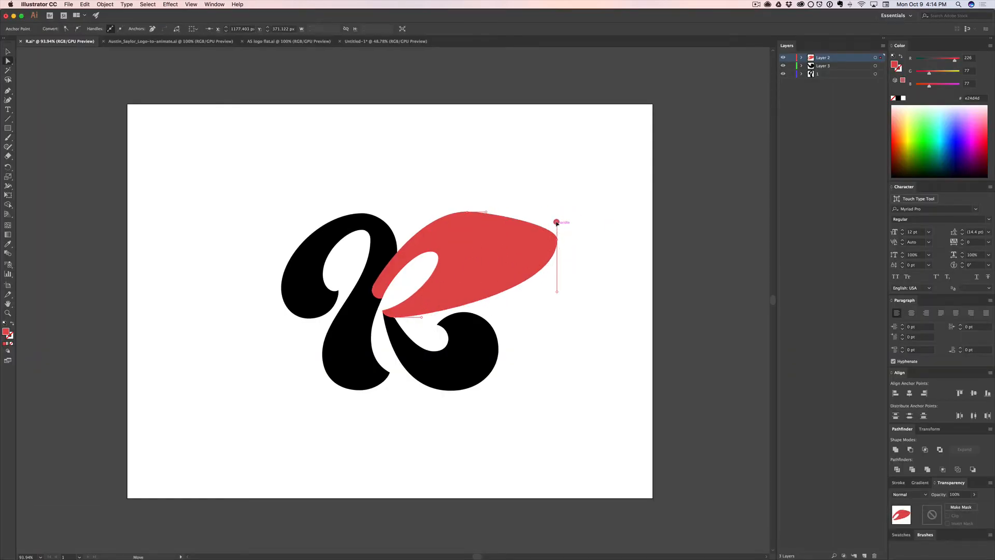
left_click_drag(556, 222, 475, 195)
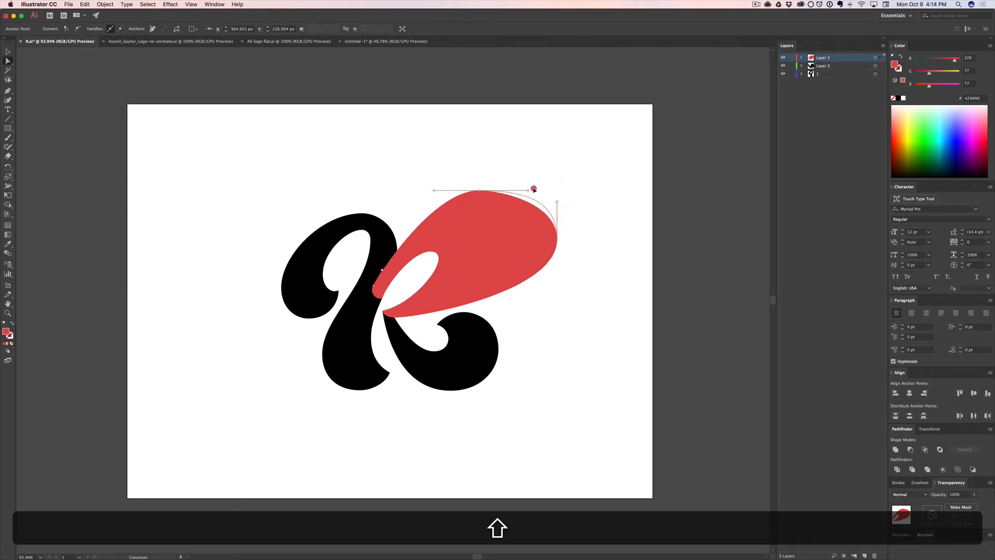
left_click_drag(533, 188, 480, 189)
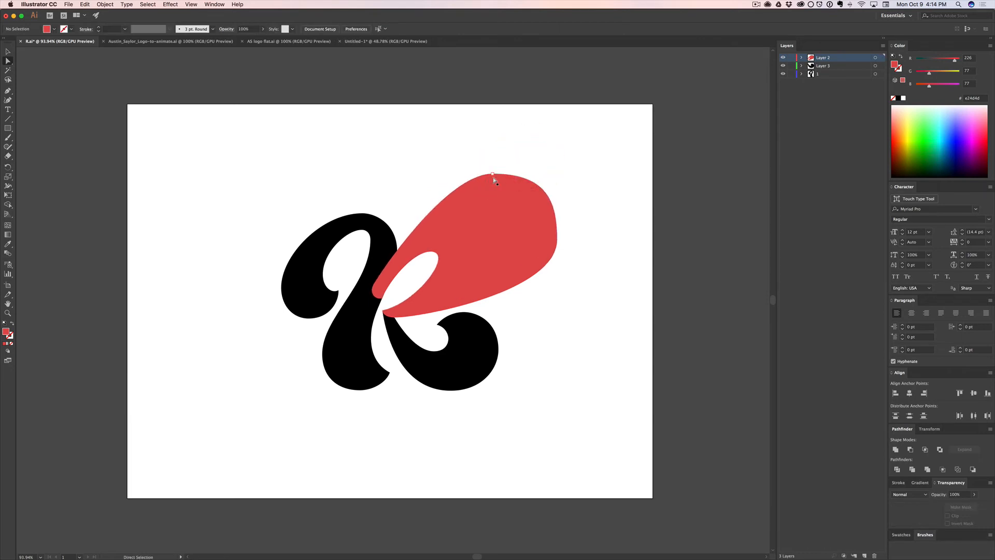
key("cmd+tab")
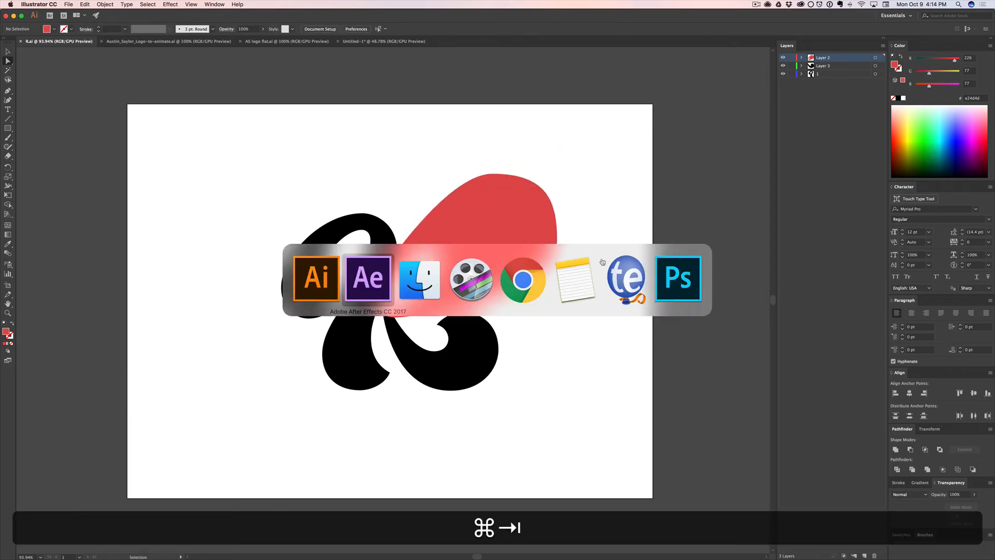
- Select the red top piece, magnify the viewer to 200% and compare it with the Illustrator artwork
left_click(368, 278)
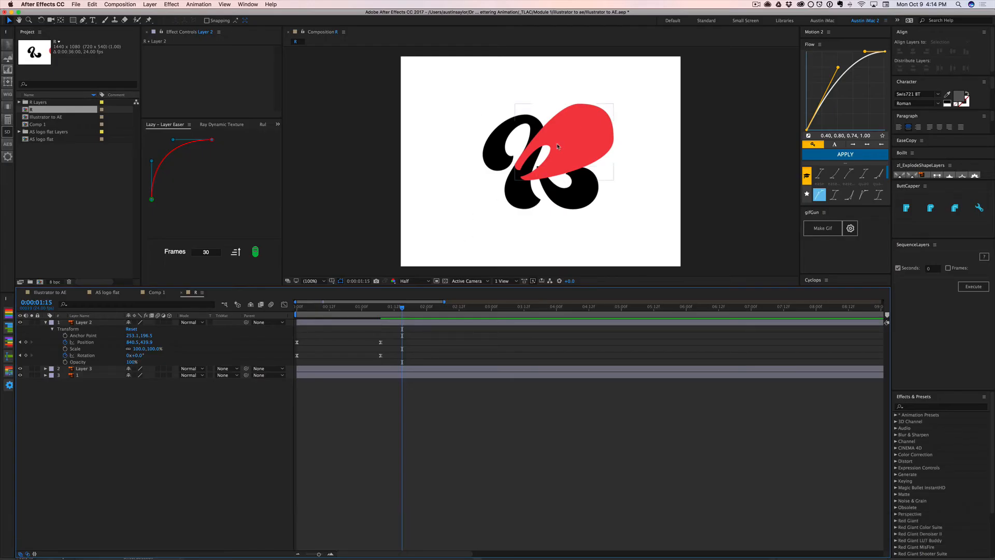
left_click(83, 321)
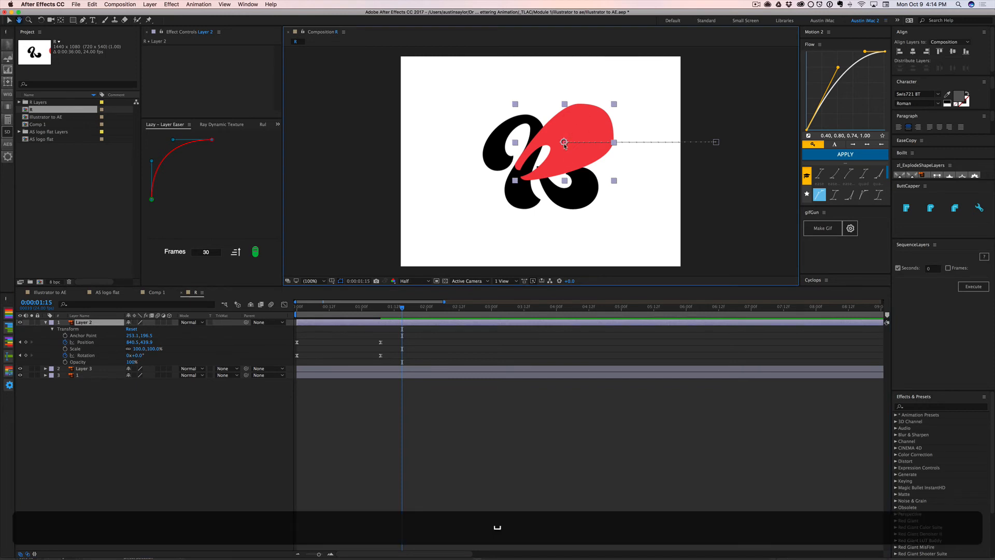
left_click(310, 281)
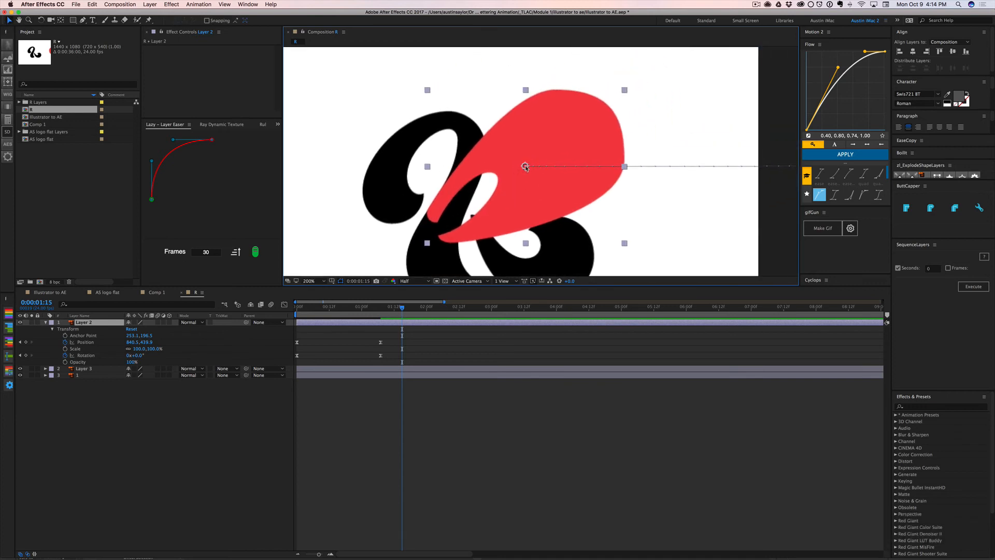
key("cmd+tab")
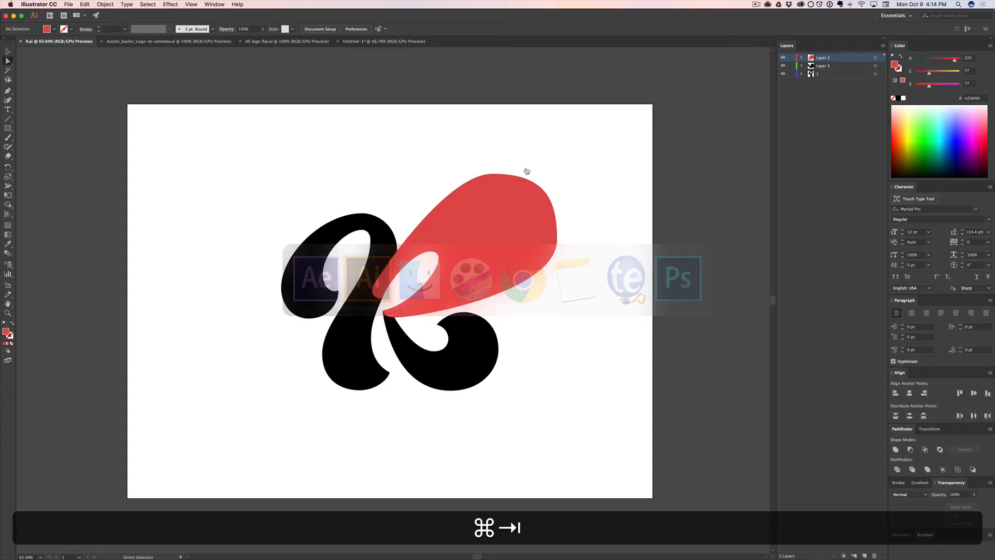
key("cmd+tab")
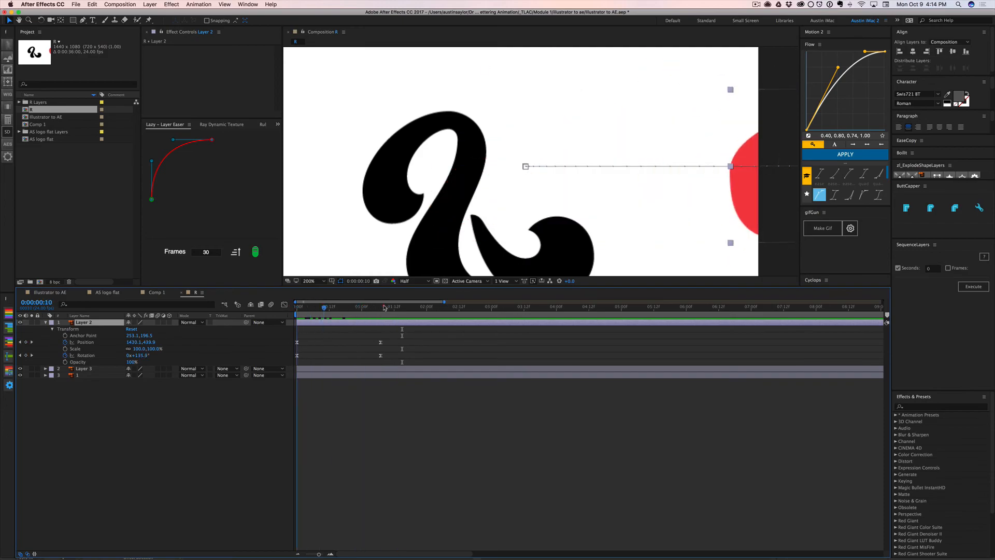
- Scrub the updated red piece's animation, nudge its position, then undo the nudge
key("cmd+tab")
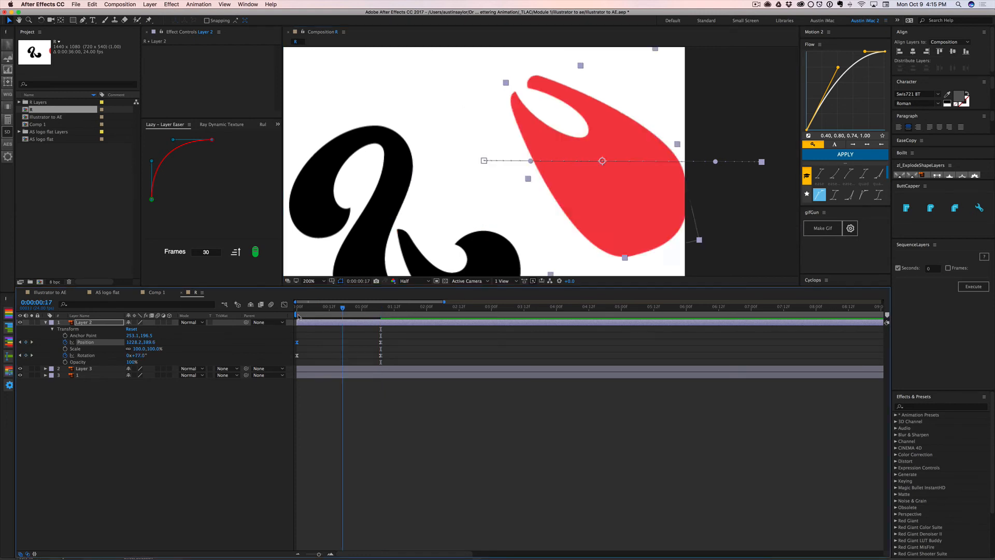
left_click_drag(343, 307, 295, 307)
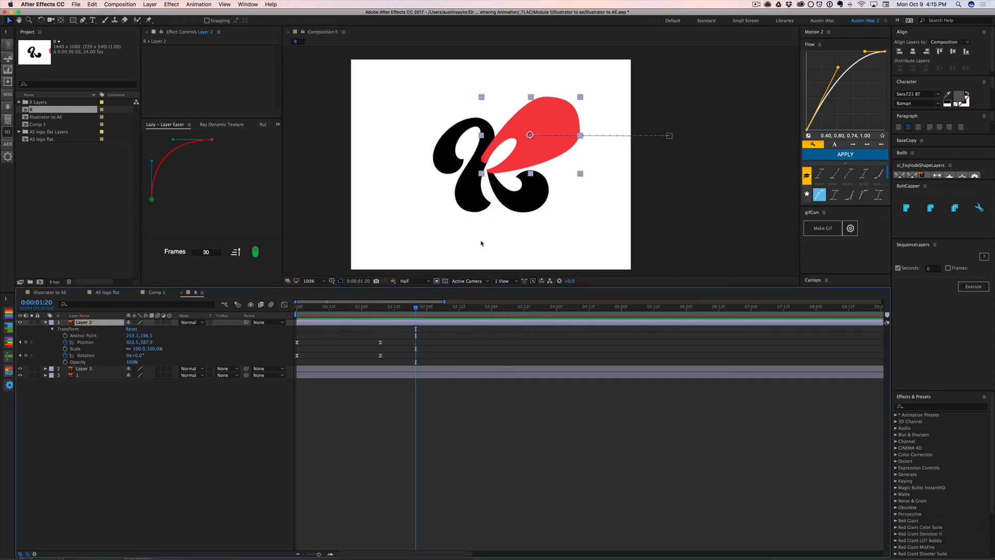
mouse_move(260, 352)
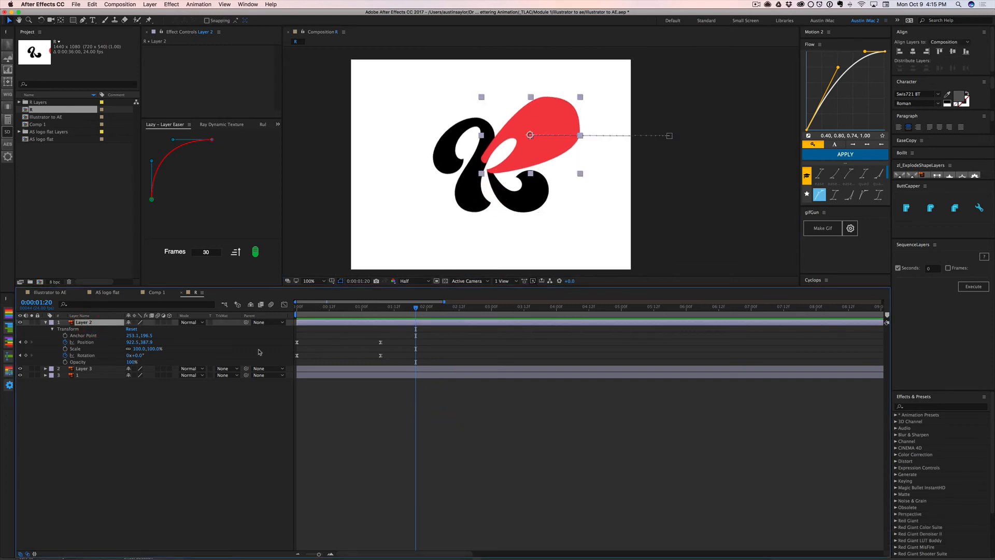
key("cmd")
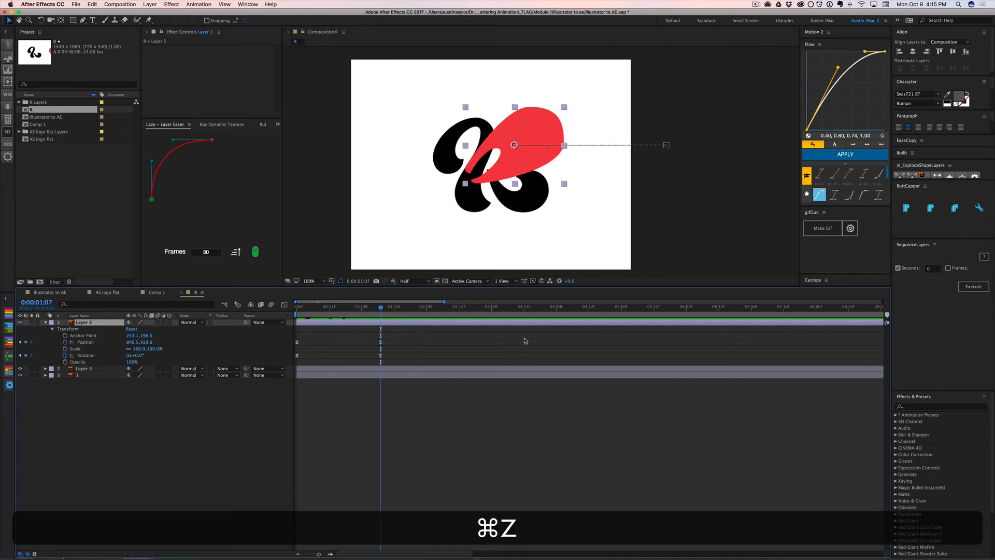
- Save the restored red piece in Illustrator with Cmd+S so After Effects picks it up
key("cmd+s")
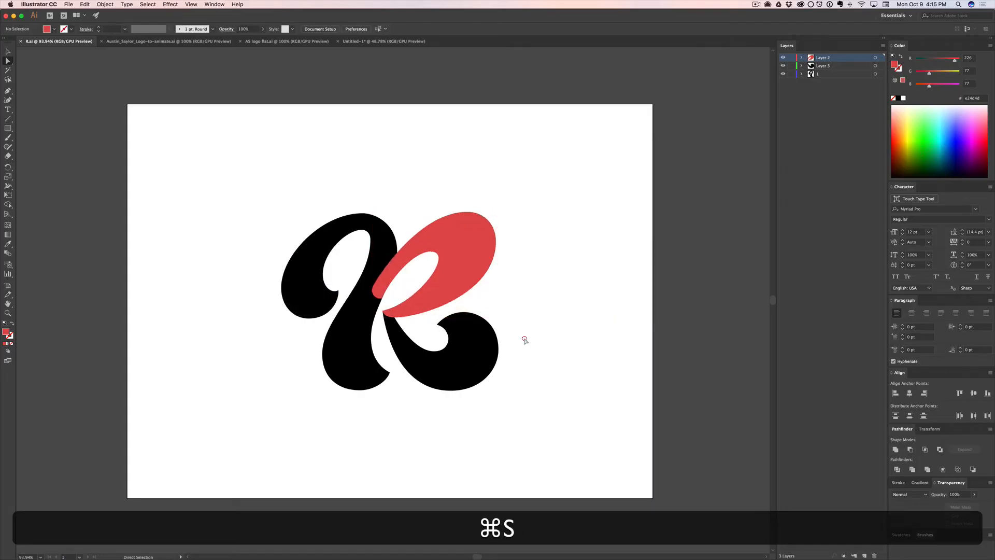
key("cmd+tab")
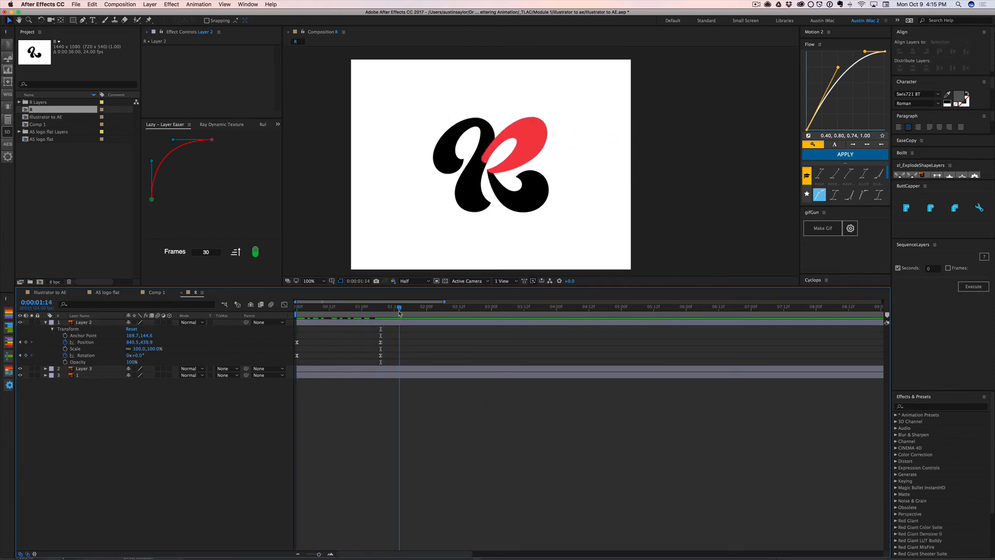
- Create Shapes from Vector Layer on Layer 2, producing the Layer 2 Outlines shape layer
right_click(81, 323)
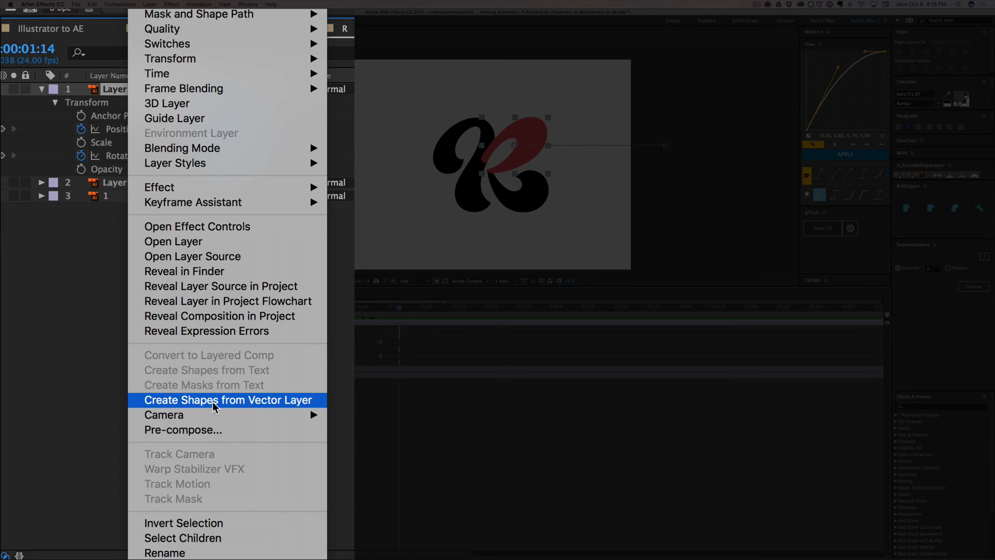
left_click(227, 400)
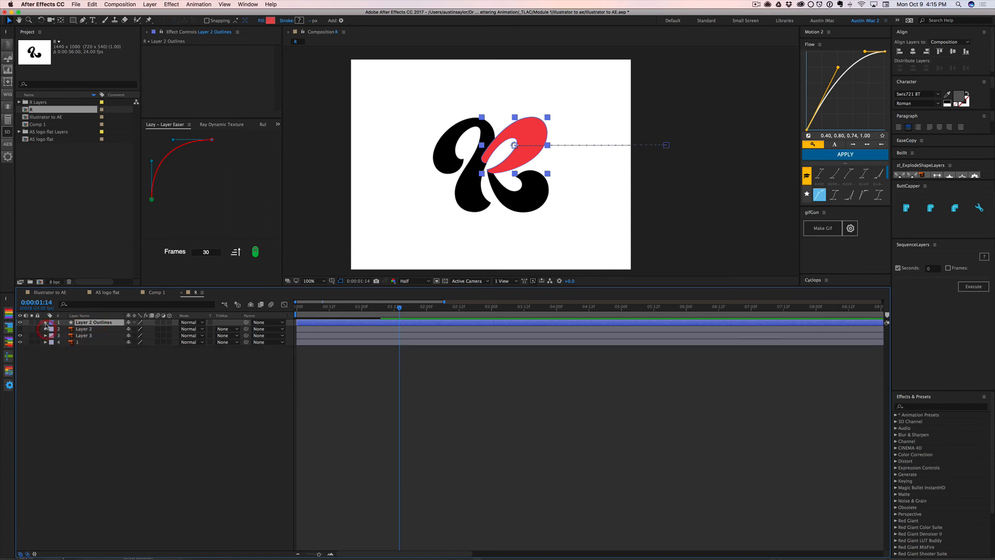
left_click(44, 321)
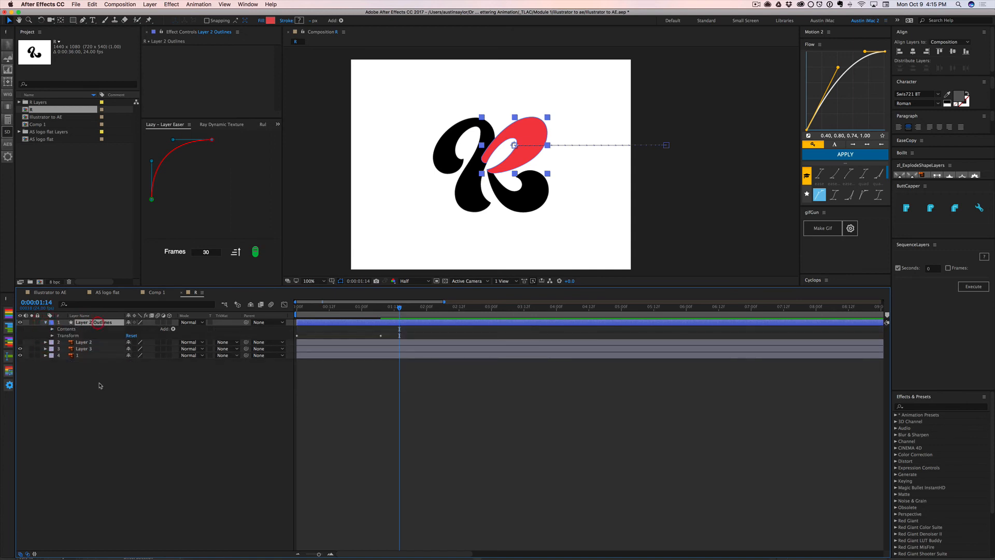
- Dismiss the Add menu and expand the shape layer's Contents to reveal Group 1
right_click(100, 386)
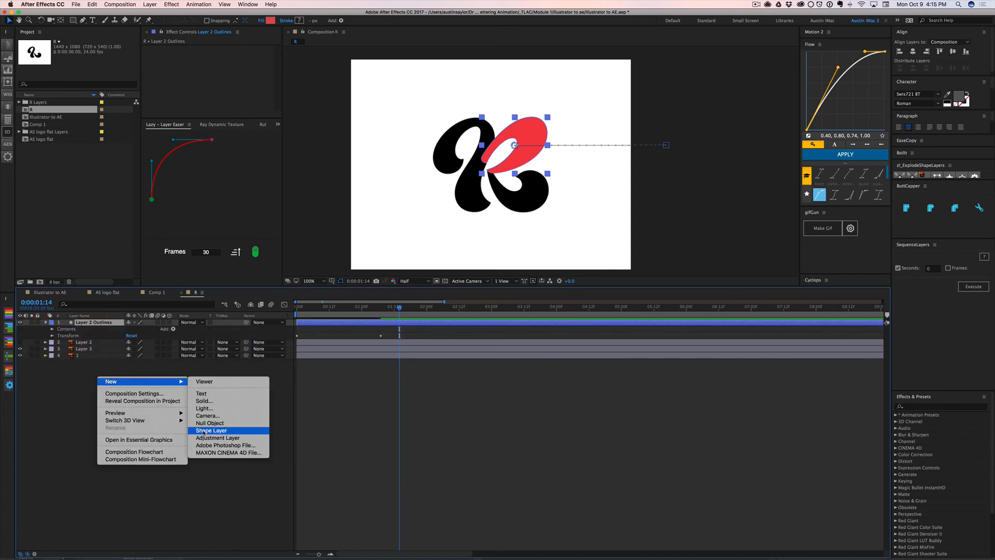
left_click(210, 430)
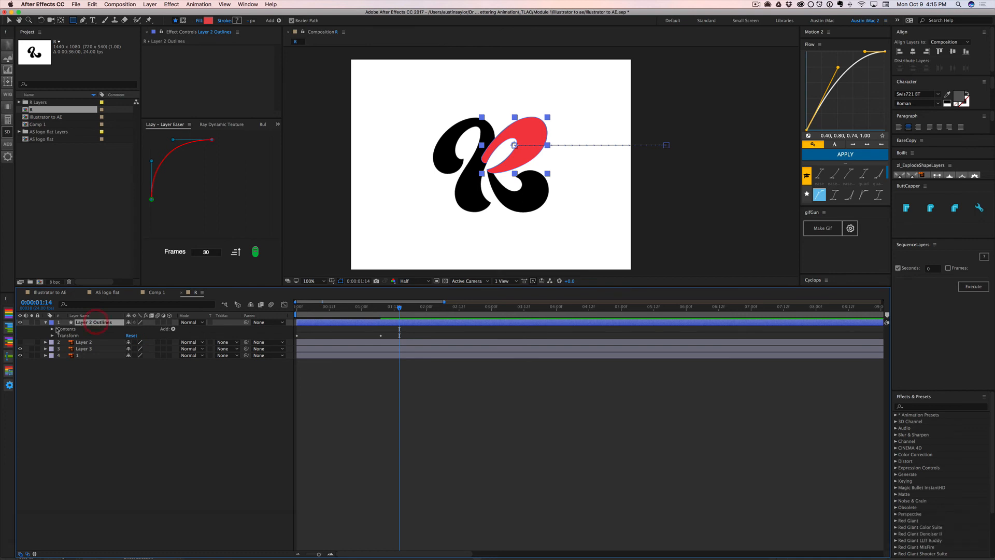
left_click(49, 328)
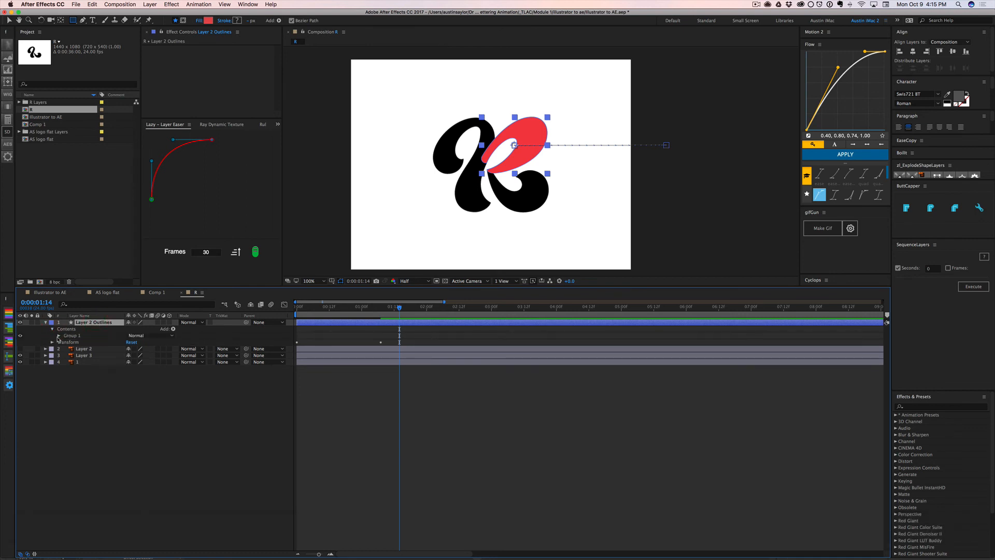
- Expand Group 1 to Path 1, Fill 1 and Transform and select Path 1 to show its vertices
left_click(60, 335)
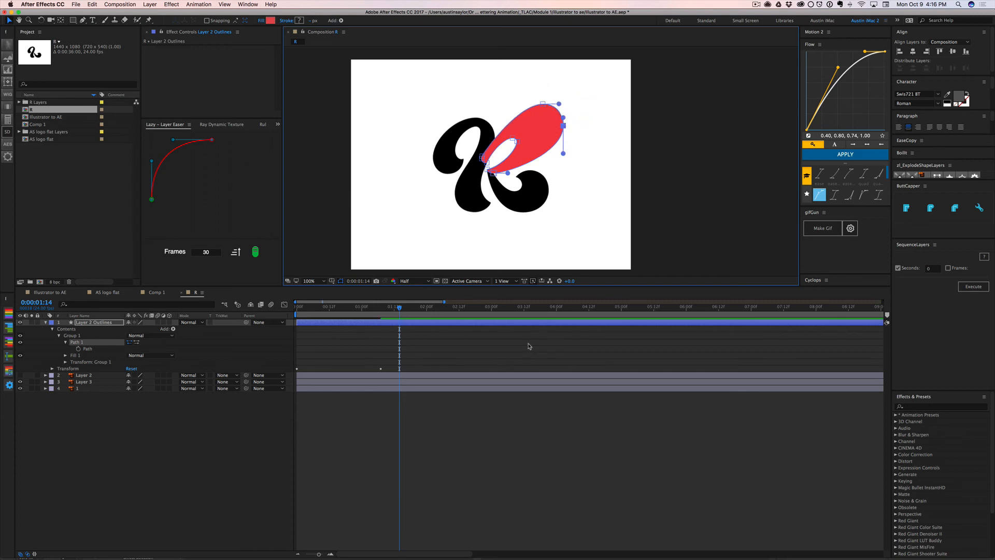
left_click(298, 307)
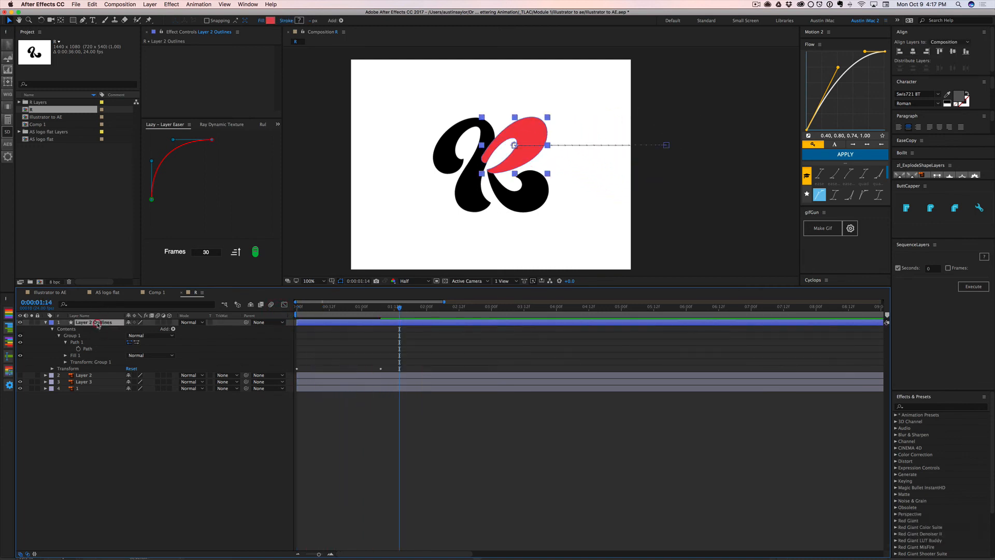
key("cmd+tab")
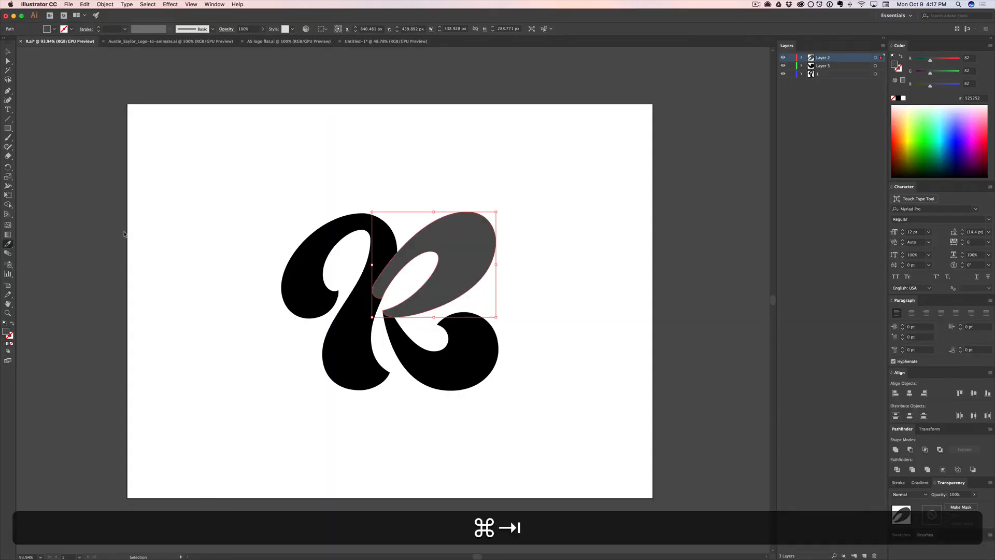
- Return to After Effects and toggle Layer 2 Outlines visibility so the top piece shows grey
key("cmd+tab")
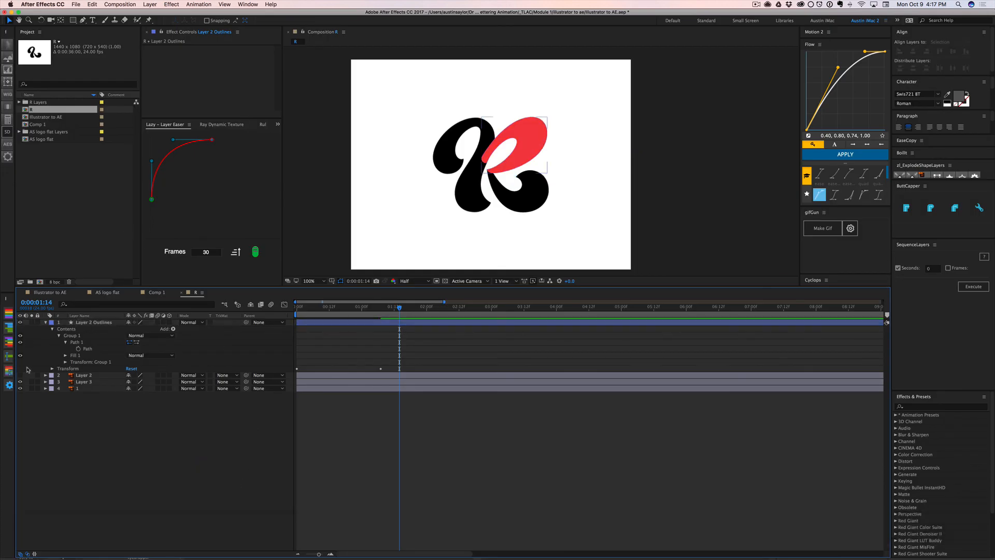
left_click(19, 321)
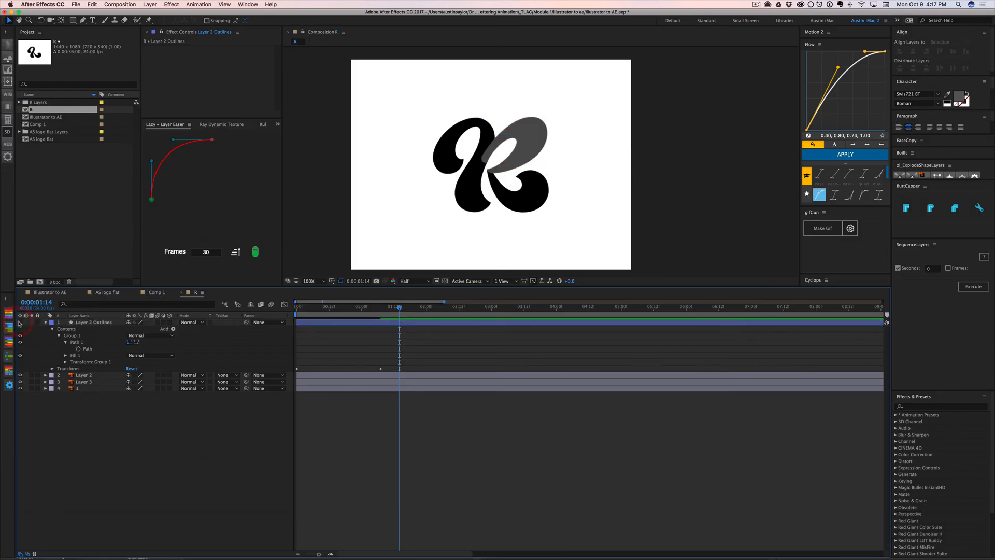